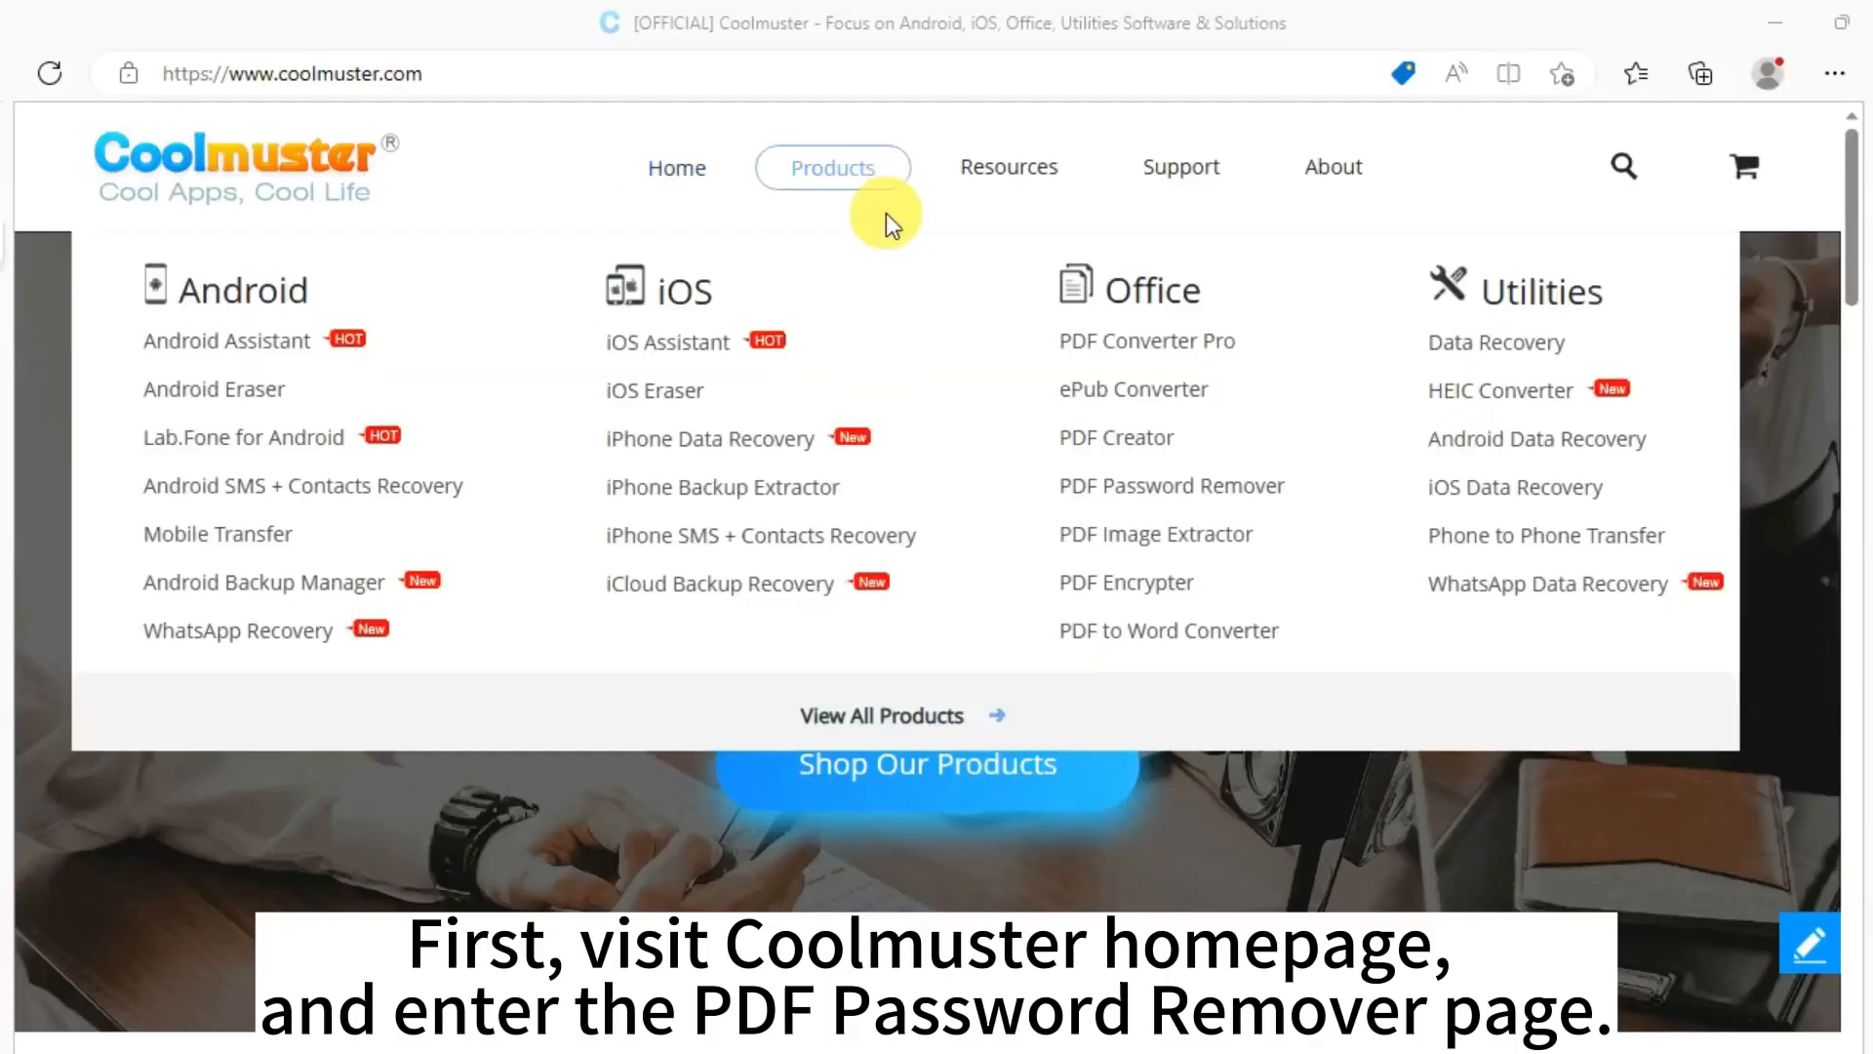
mouse_move(1135, 496)
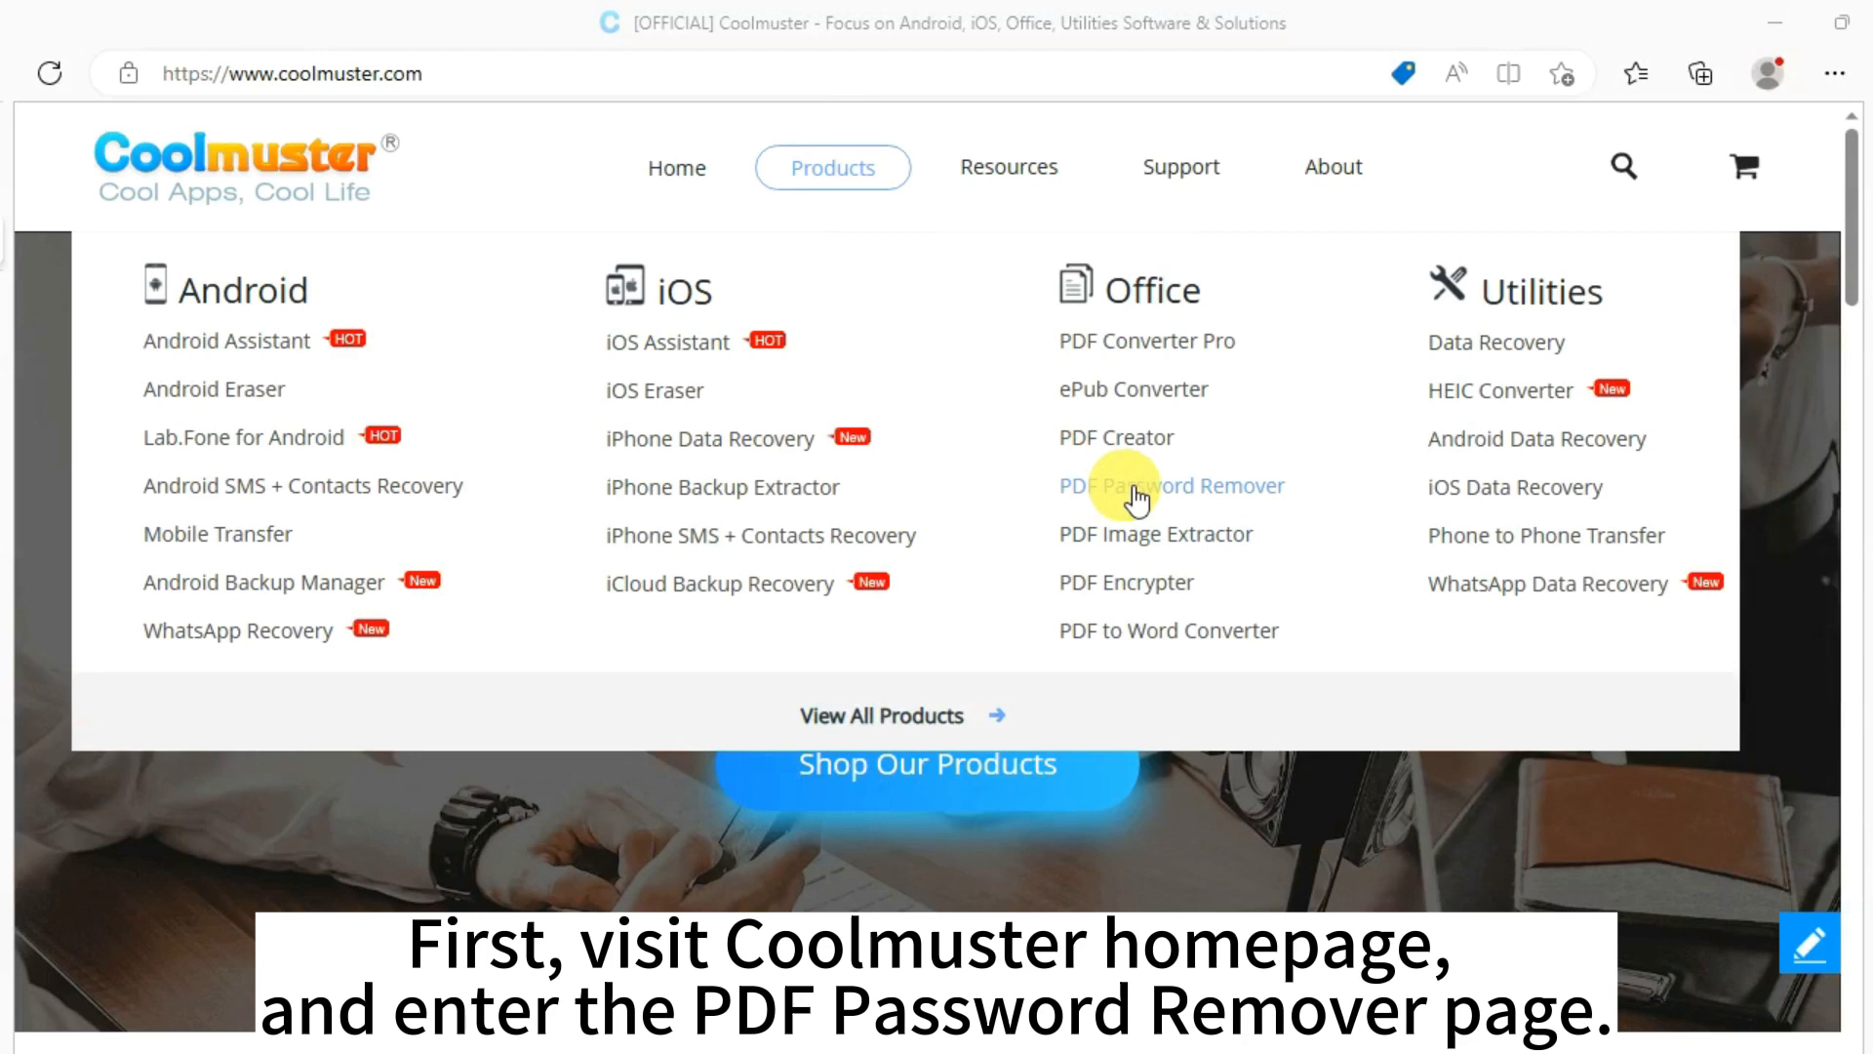
Download the free trial installer from the PDF Password Remover product page
left_click(1171, 486)
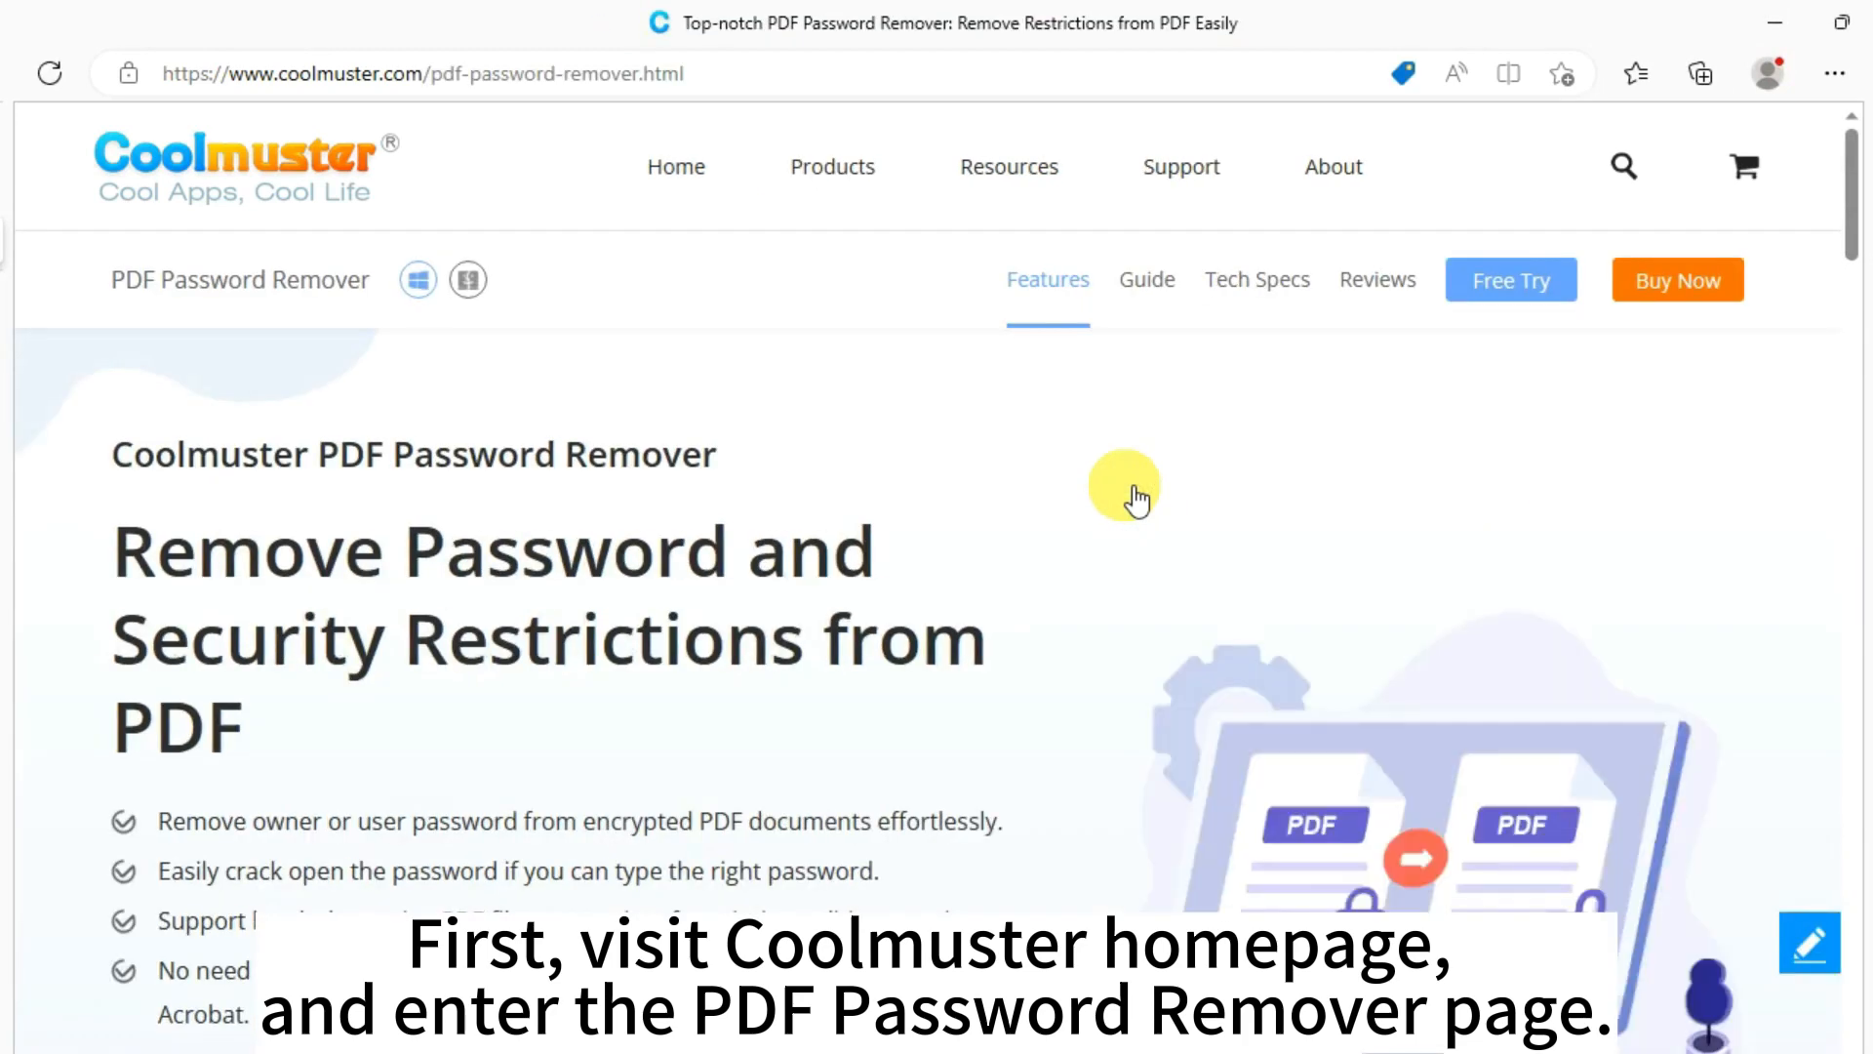
scroll("down", 3)
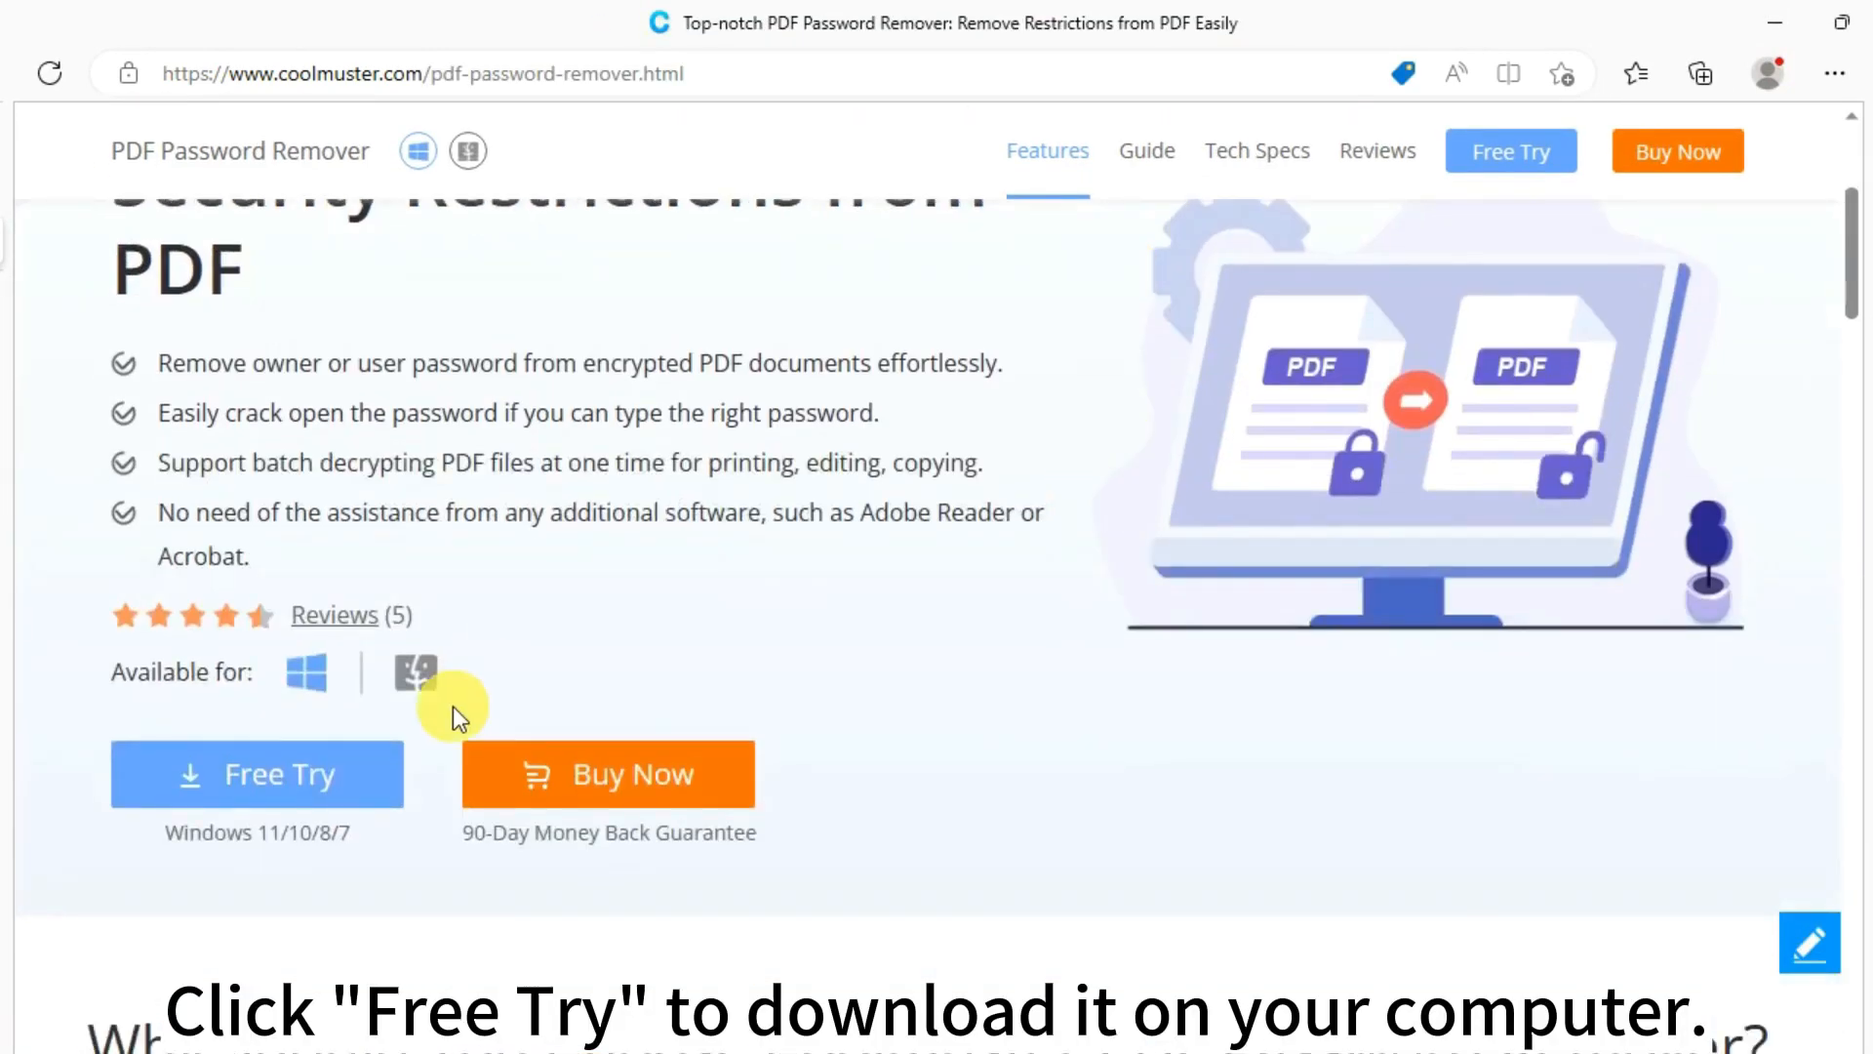
left_click(258, 773)
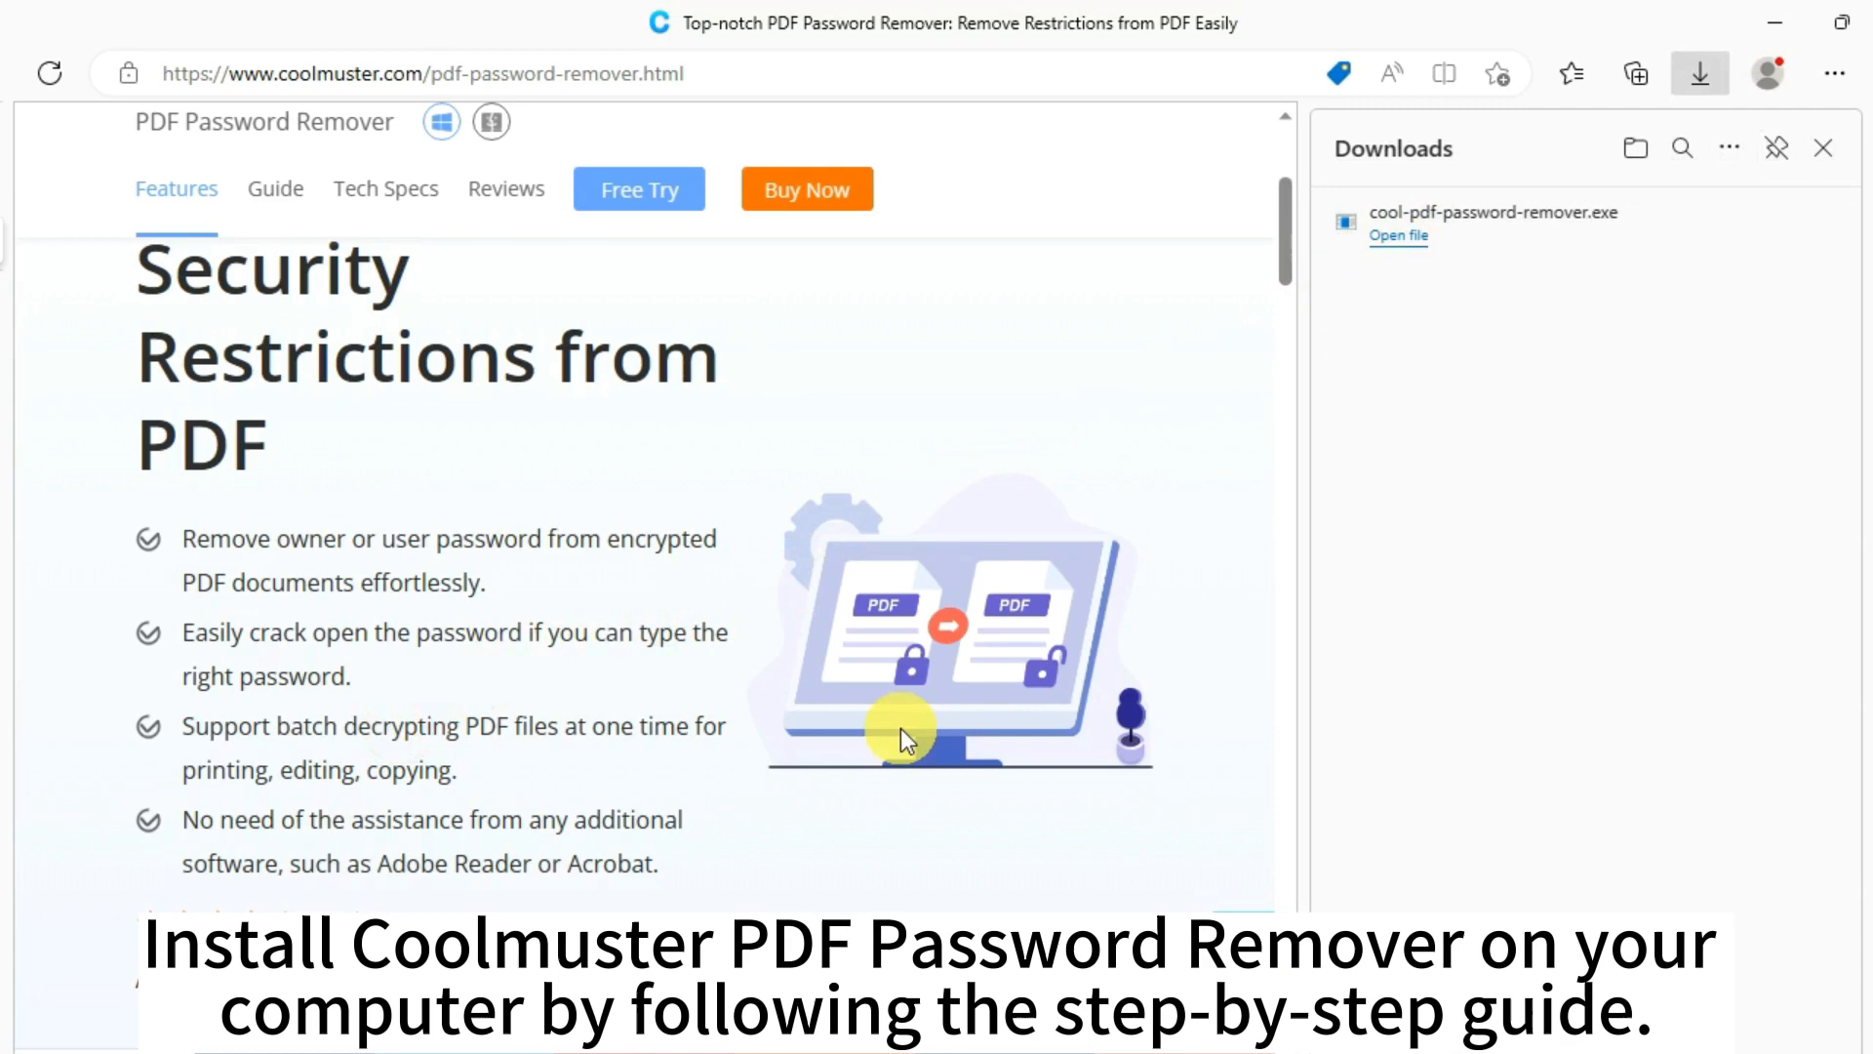
Run the installer, accept the license, install to the default folder and finish setup
left_click(1397, 235)
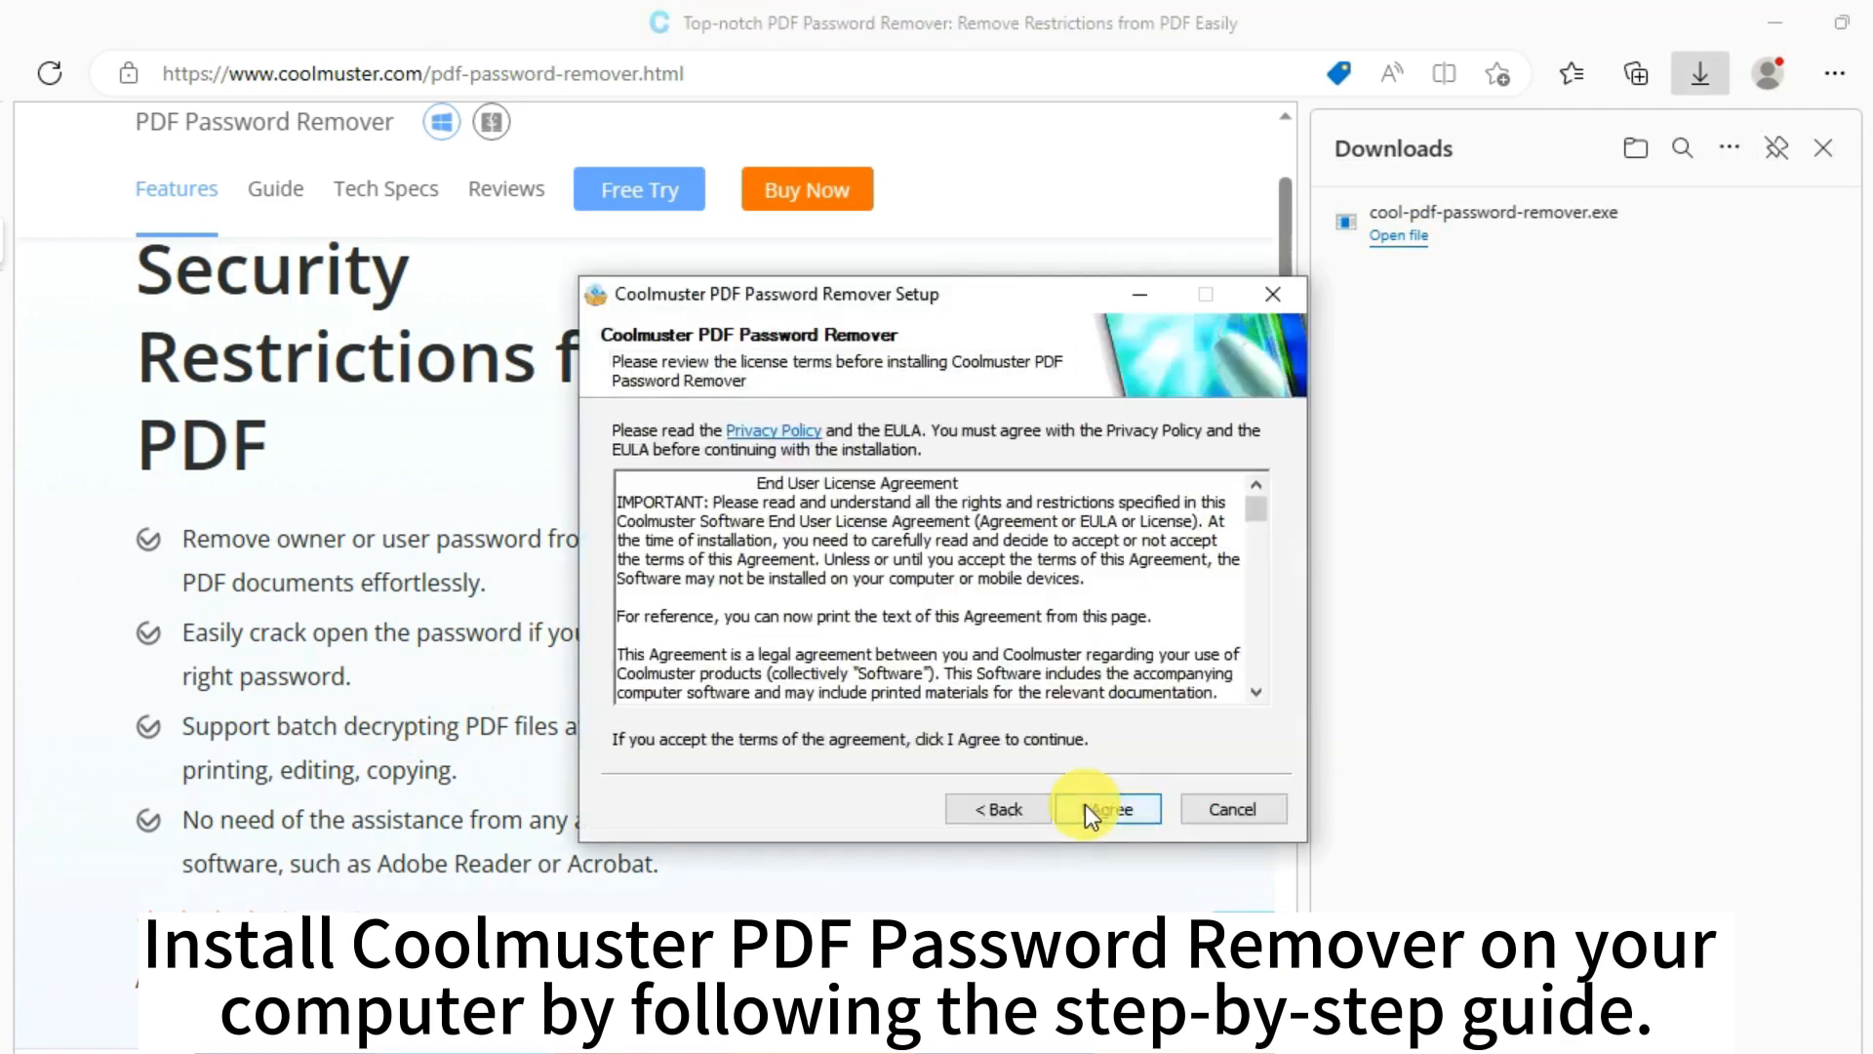
left_click(1103, 808)
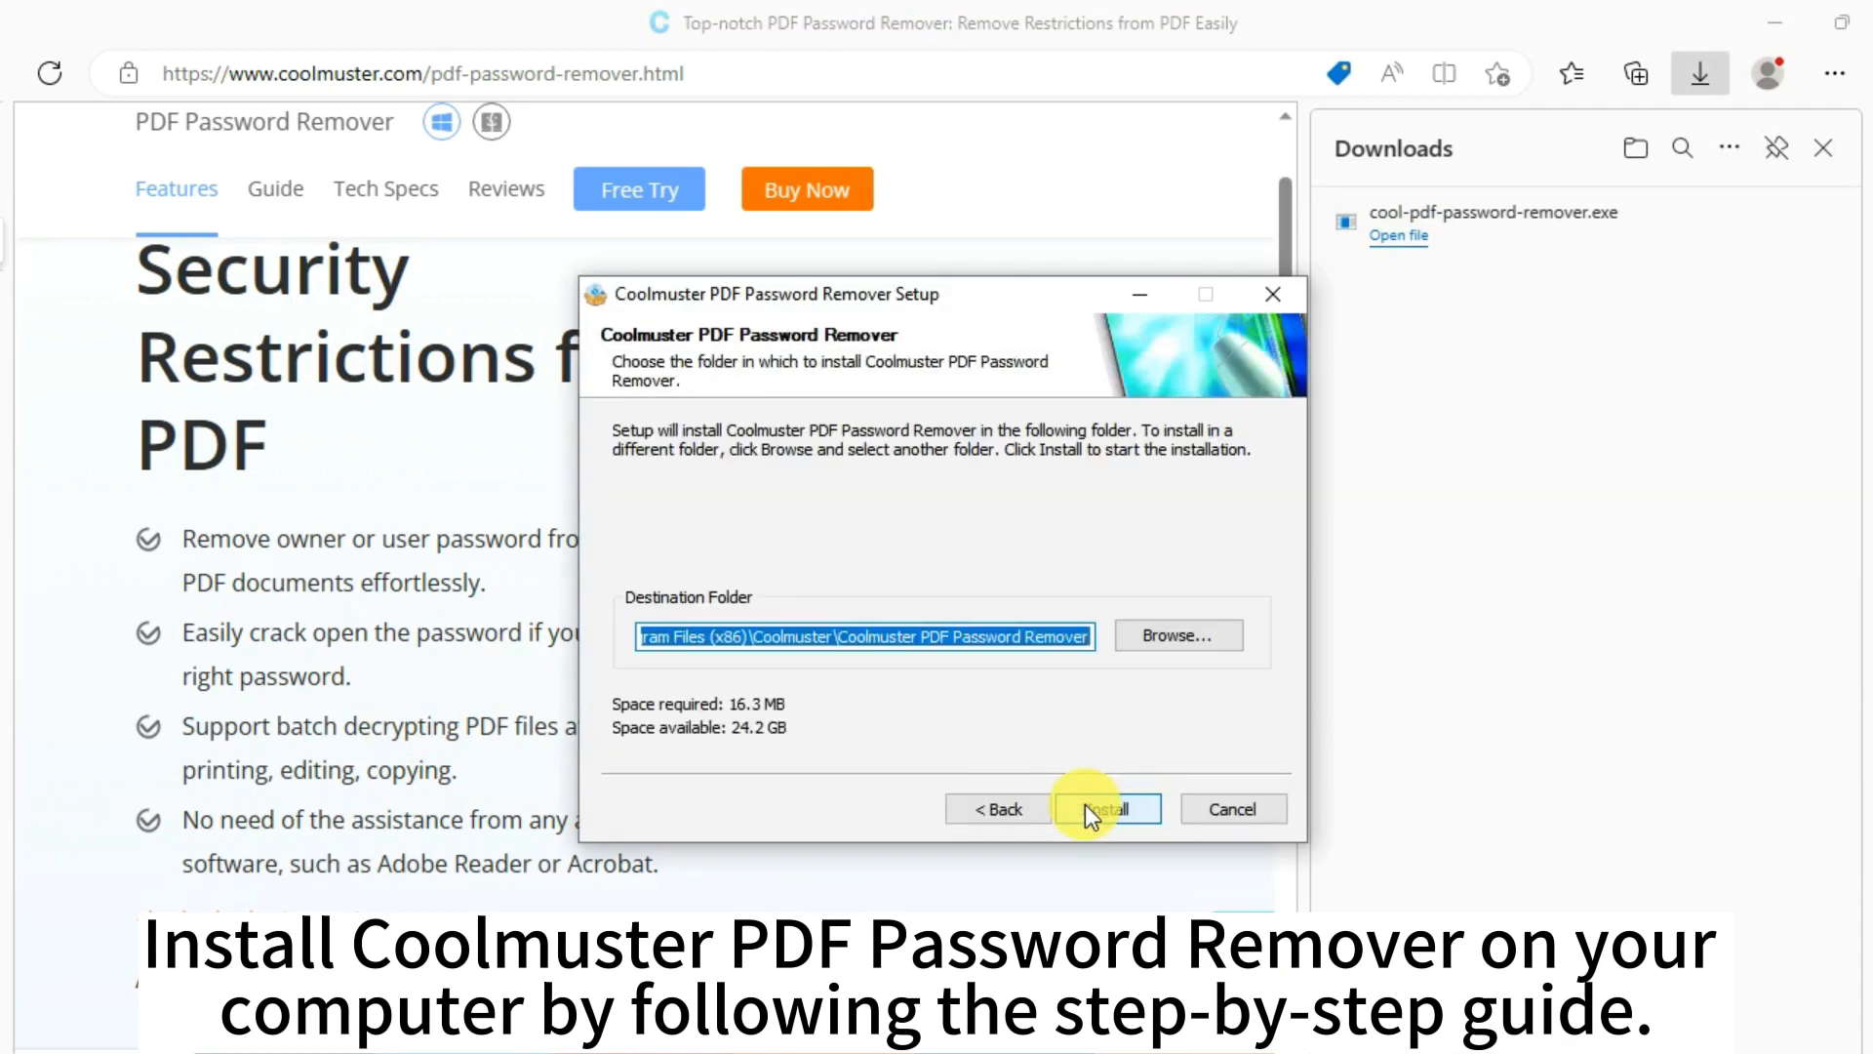
left_click(1108, 808)
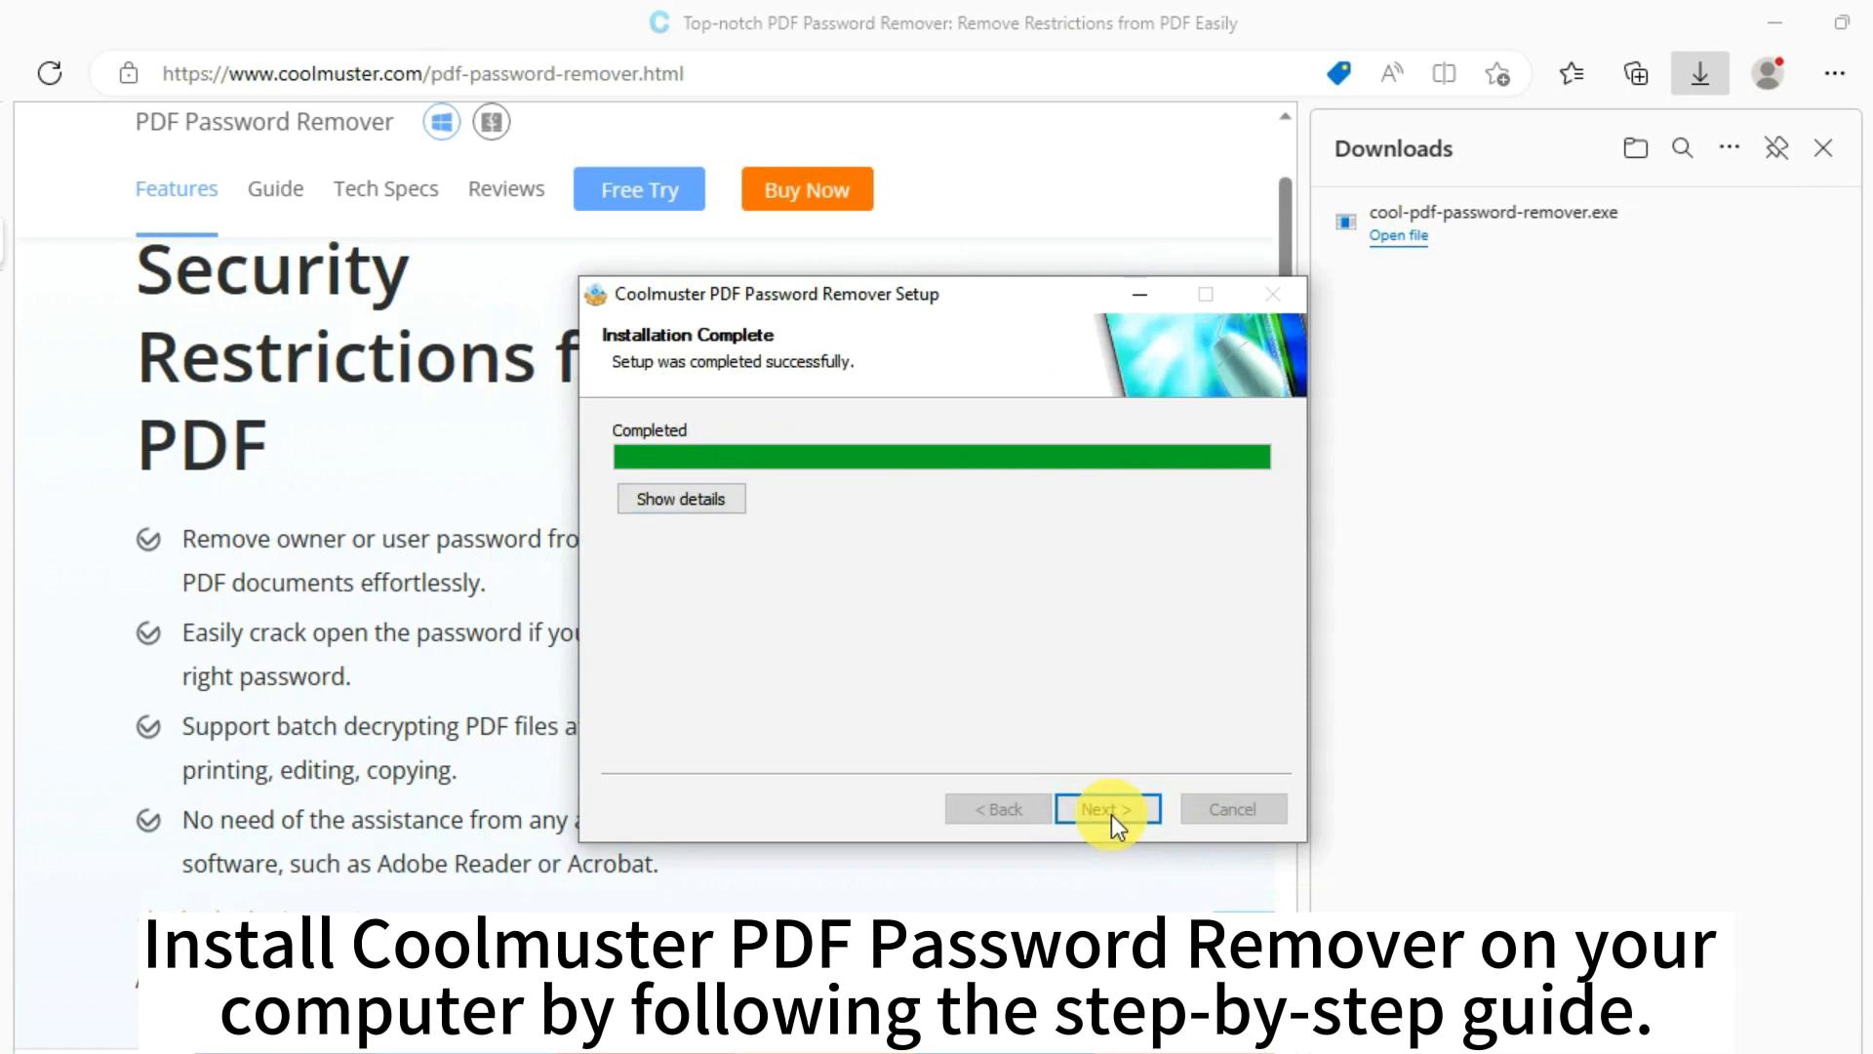
left_click(1104, 807)
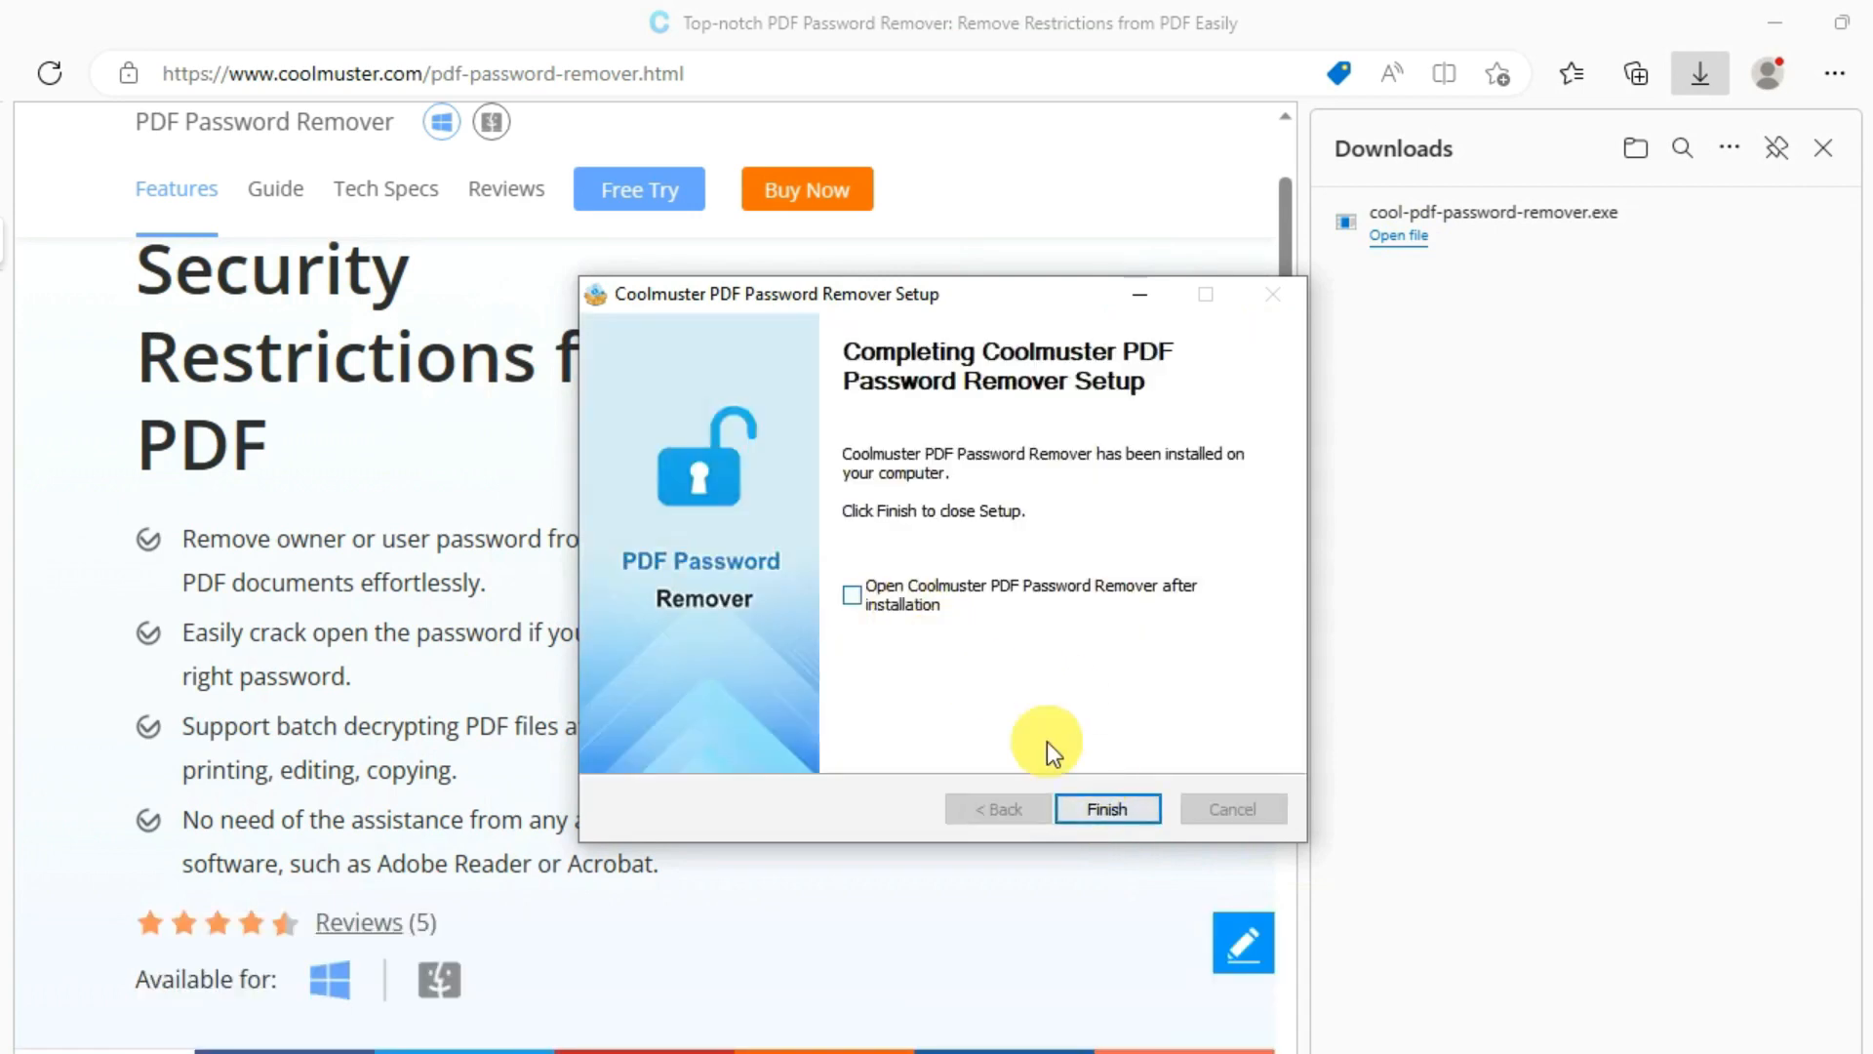
left_click(1104, 808)
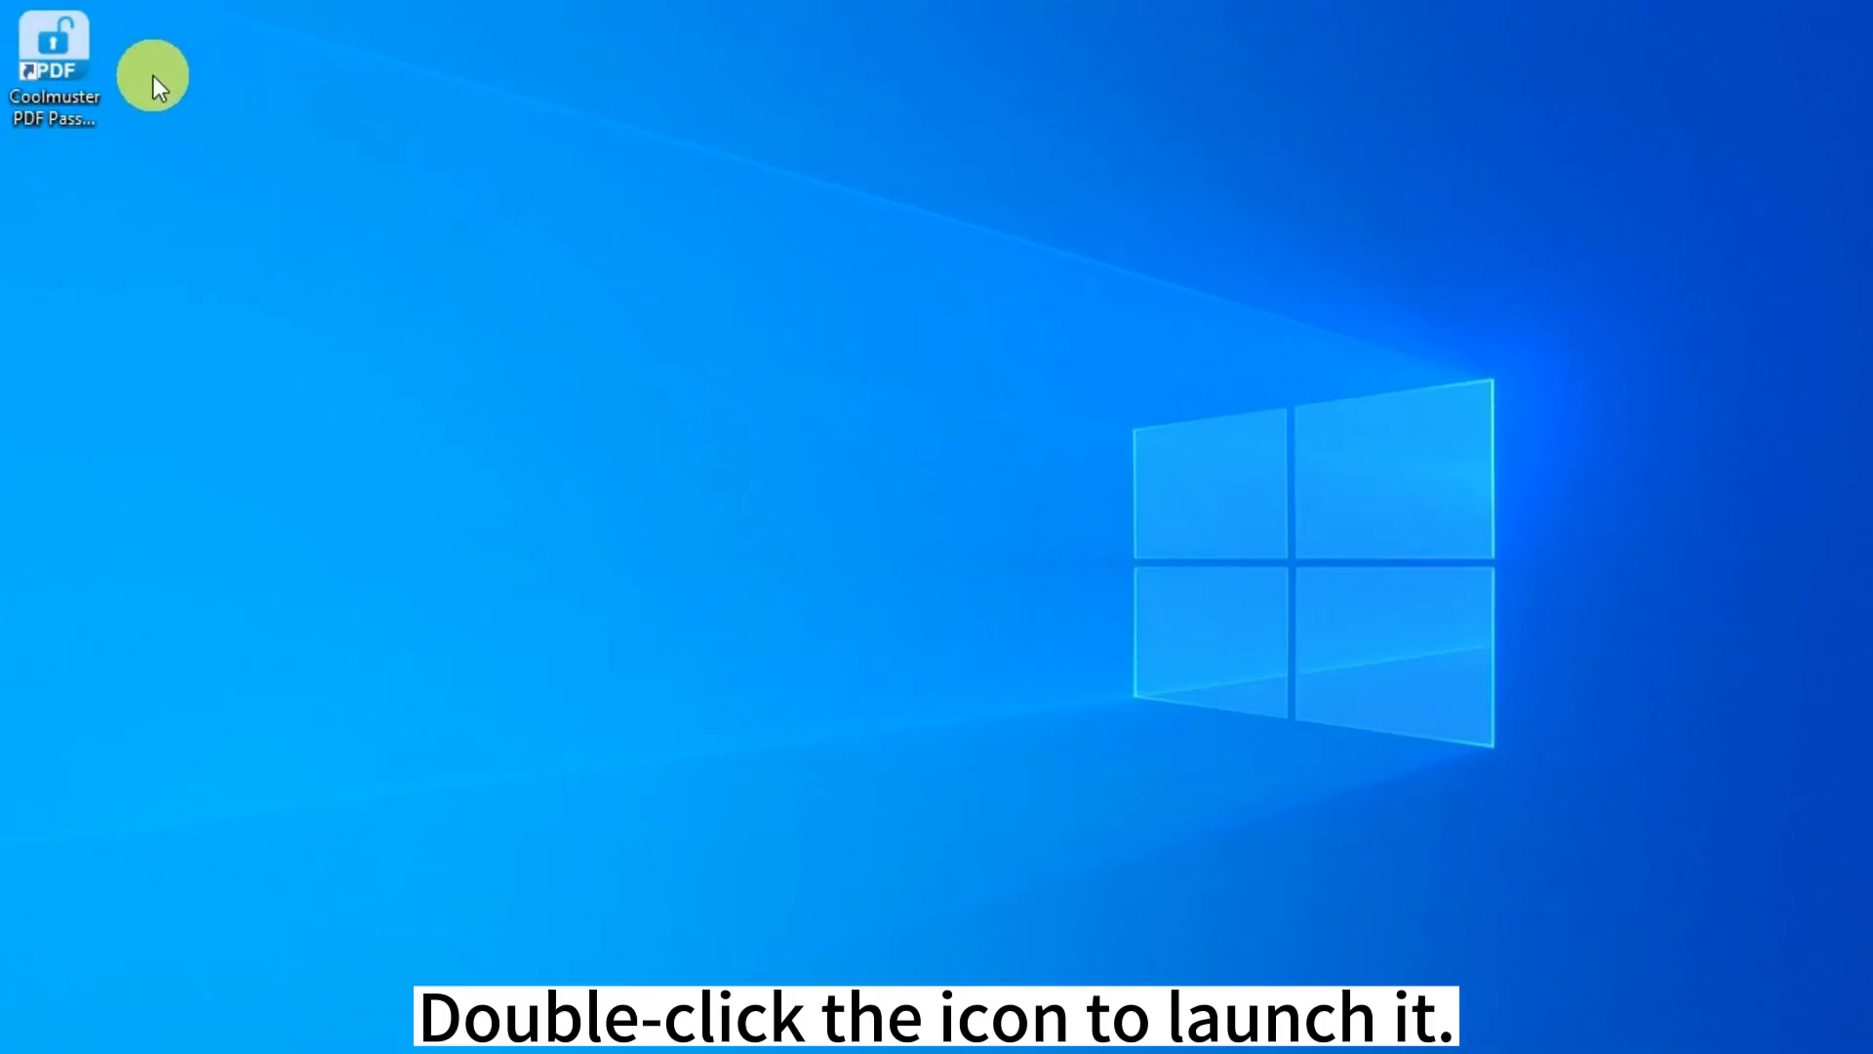
Launch PDF Password Remover and load the PDFs from the pdf folder
double_click(54, 57)
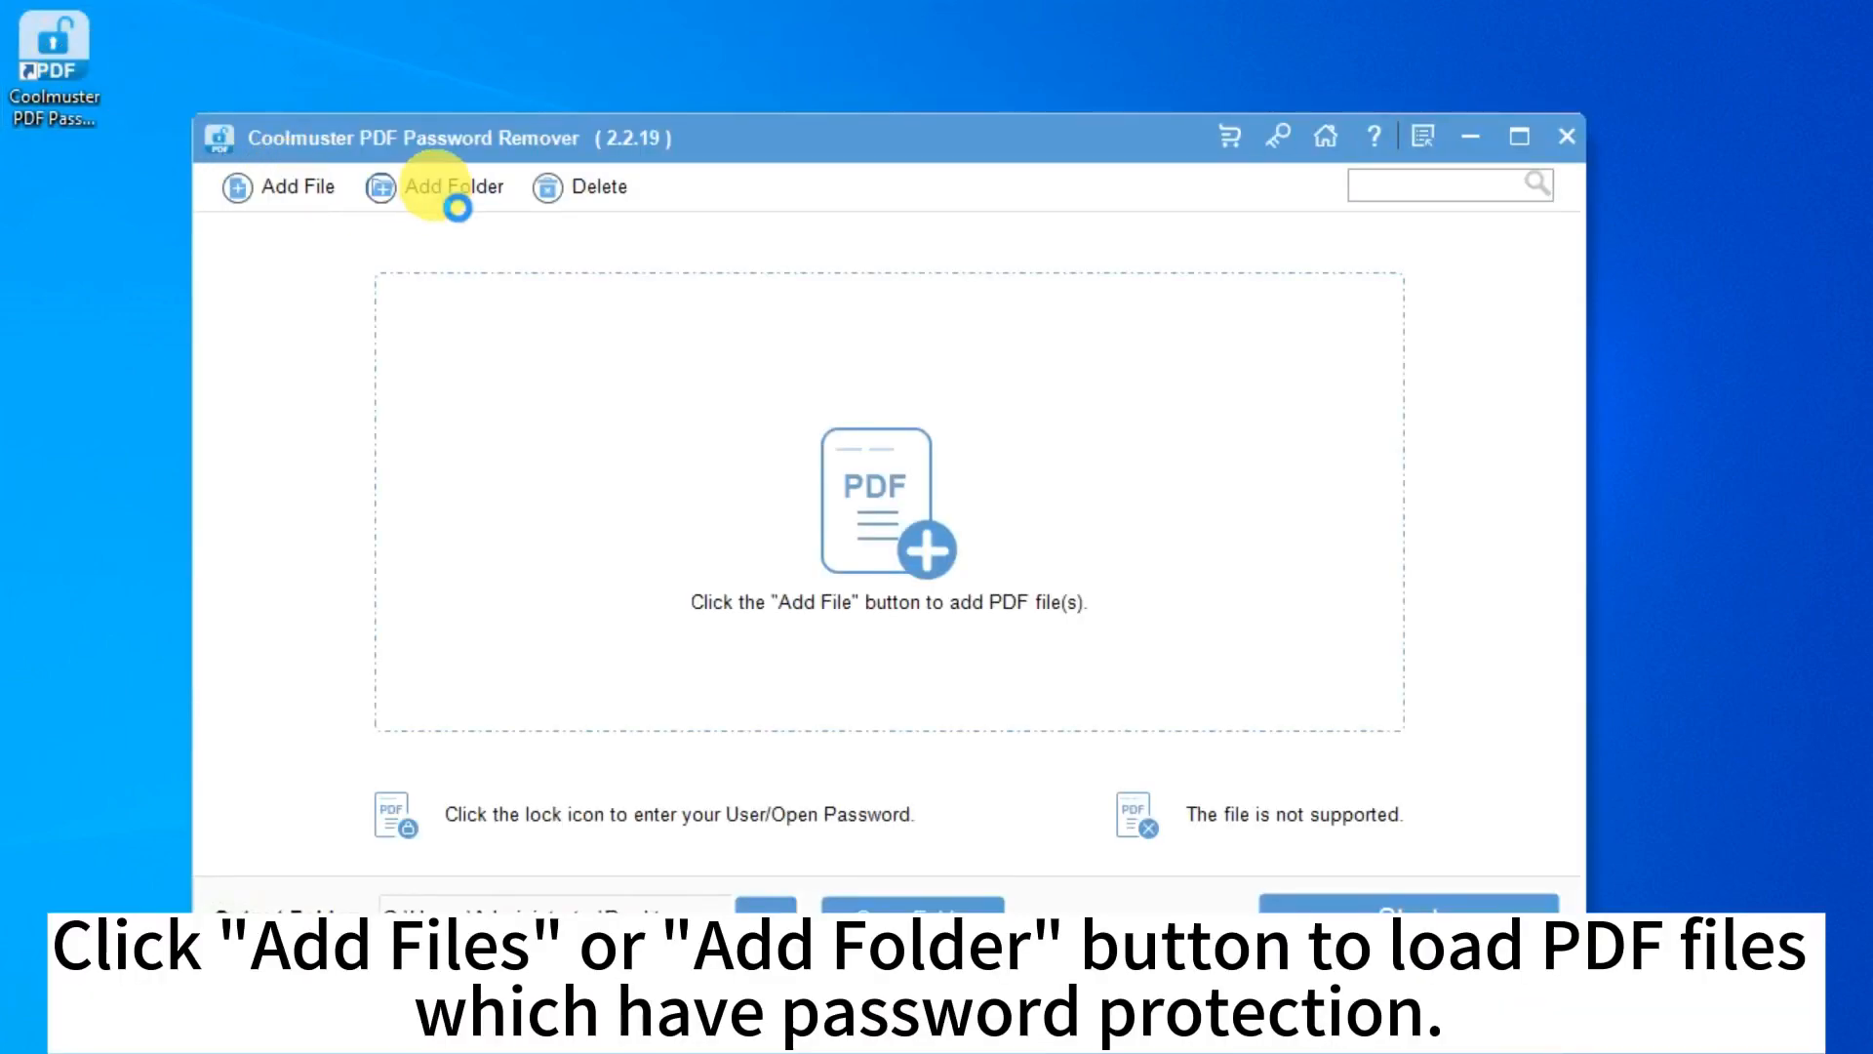
left_click(451, 187)
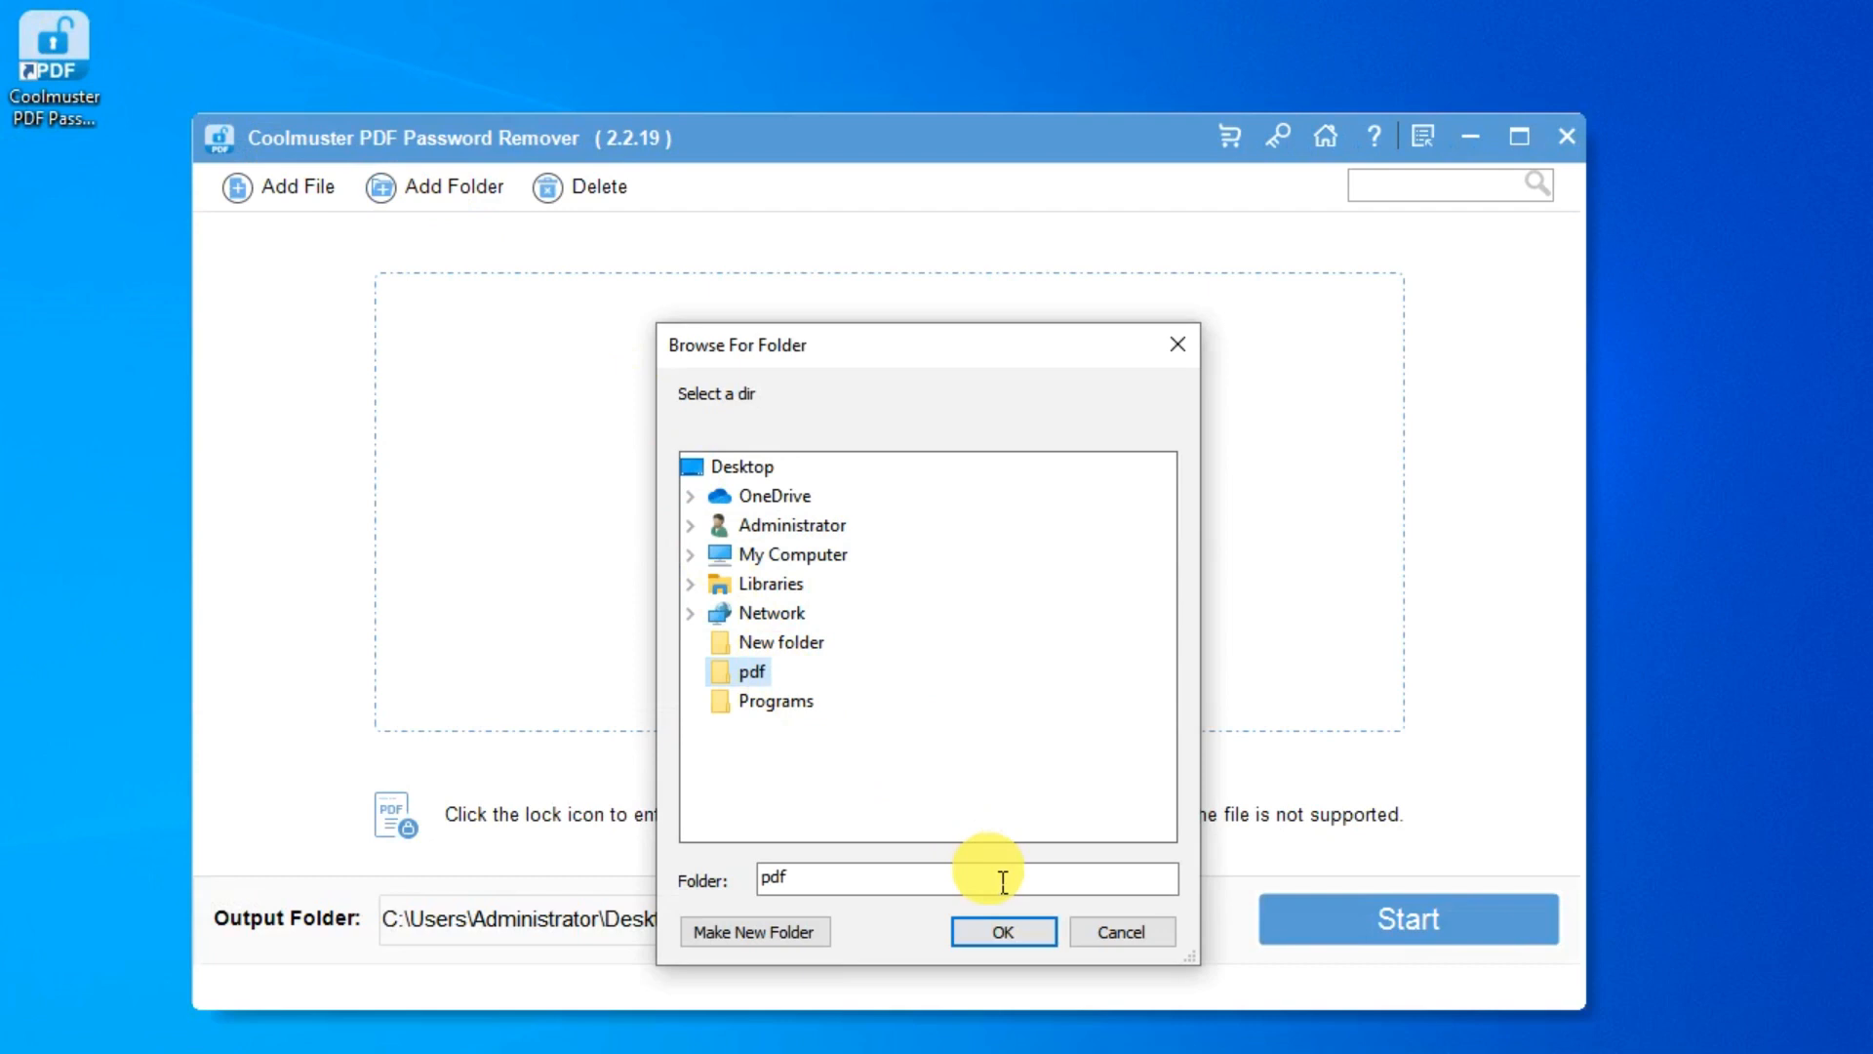
left_click(1001, 931)
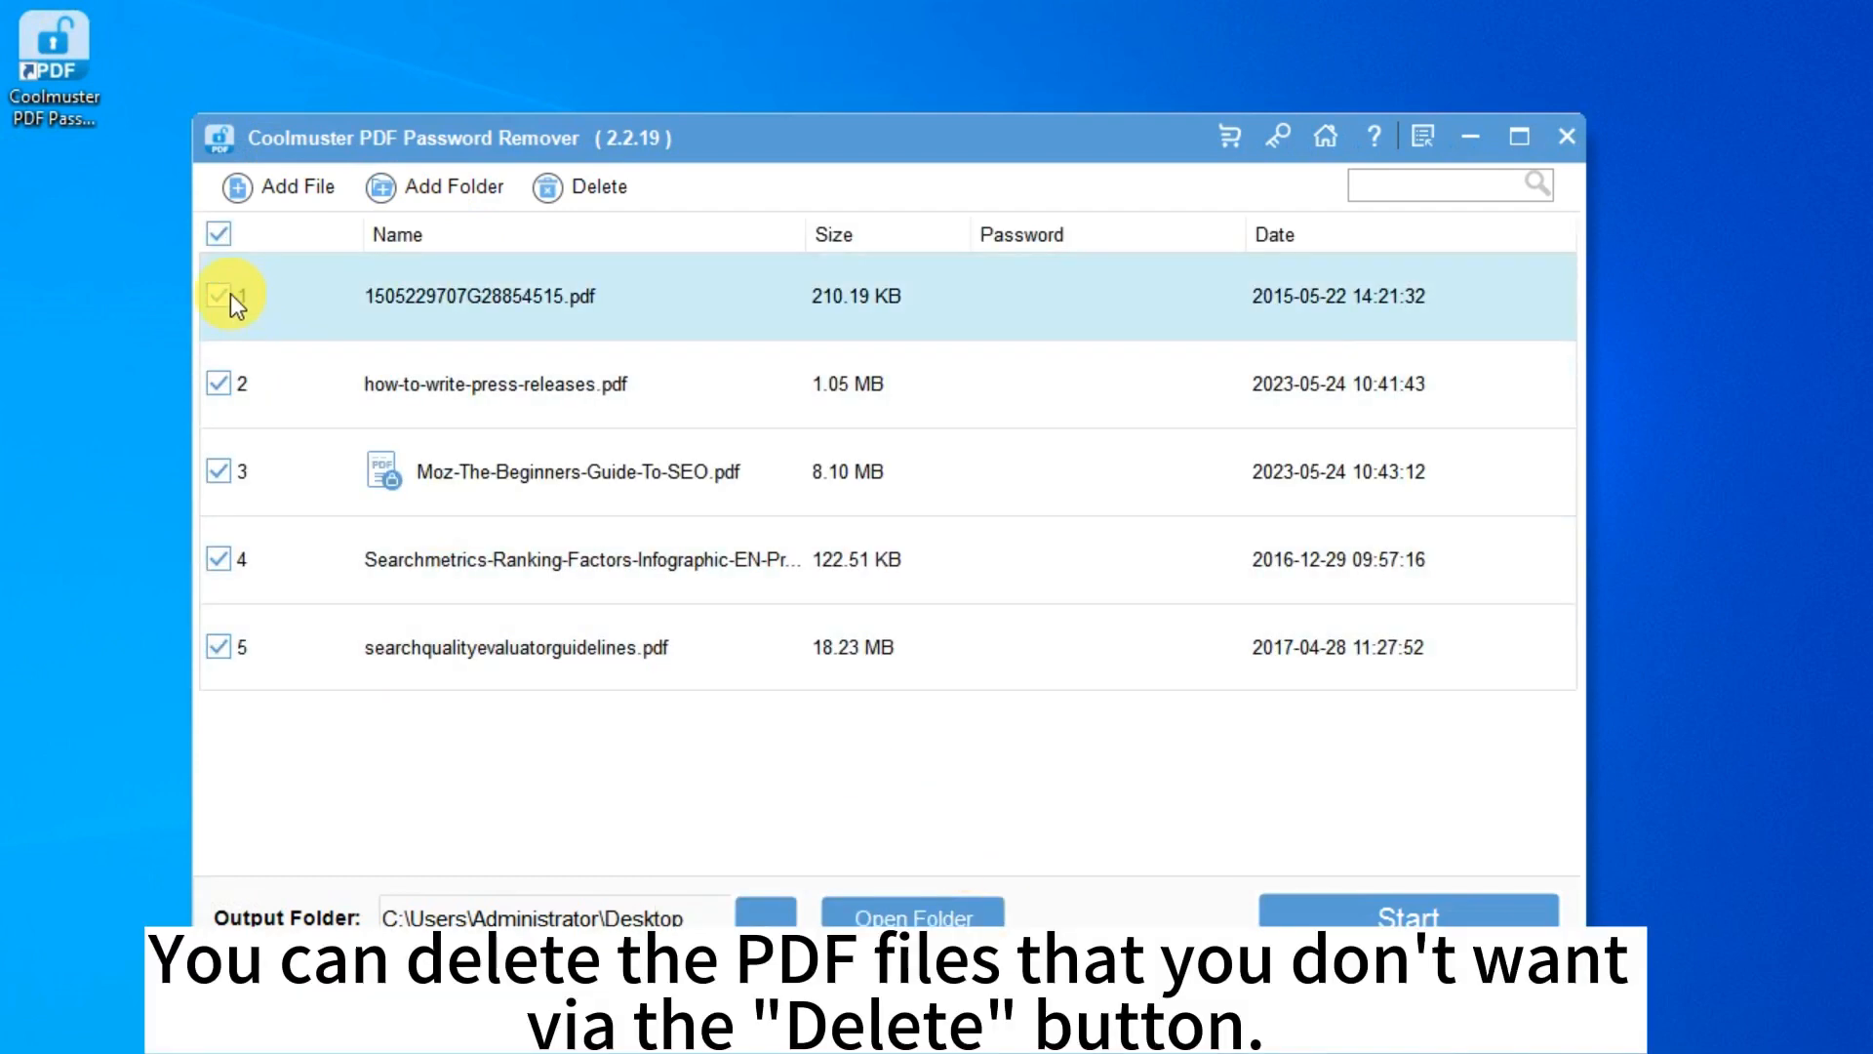
Remove the first, fourth and fifth files, keeping the press-releases and Moz SEO guide PDFs
left_click(218, 232)
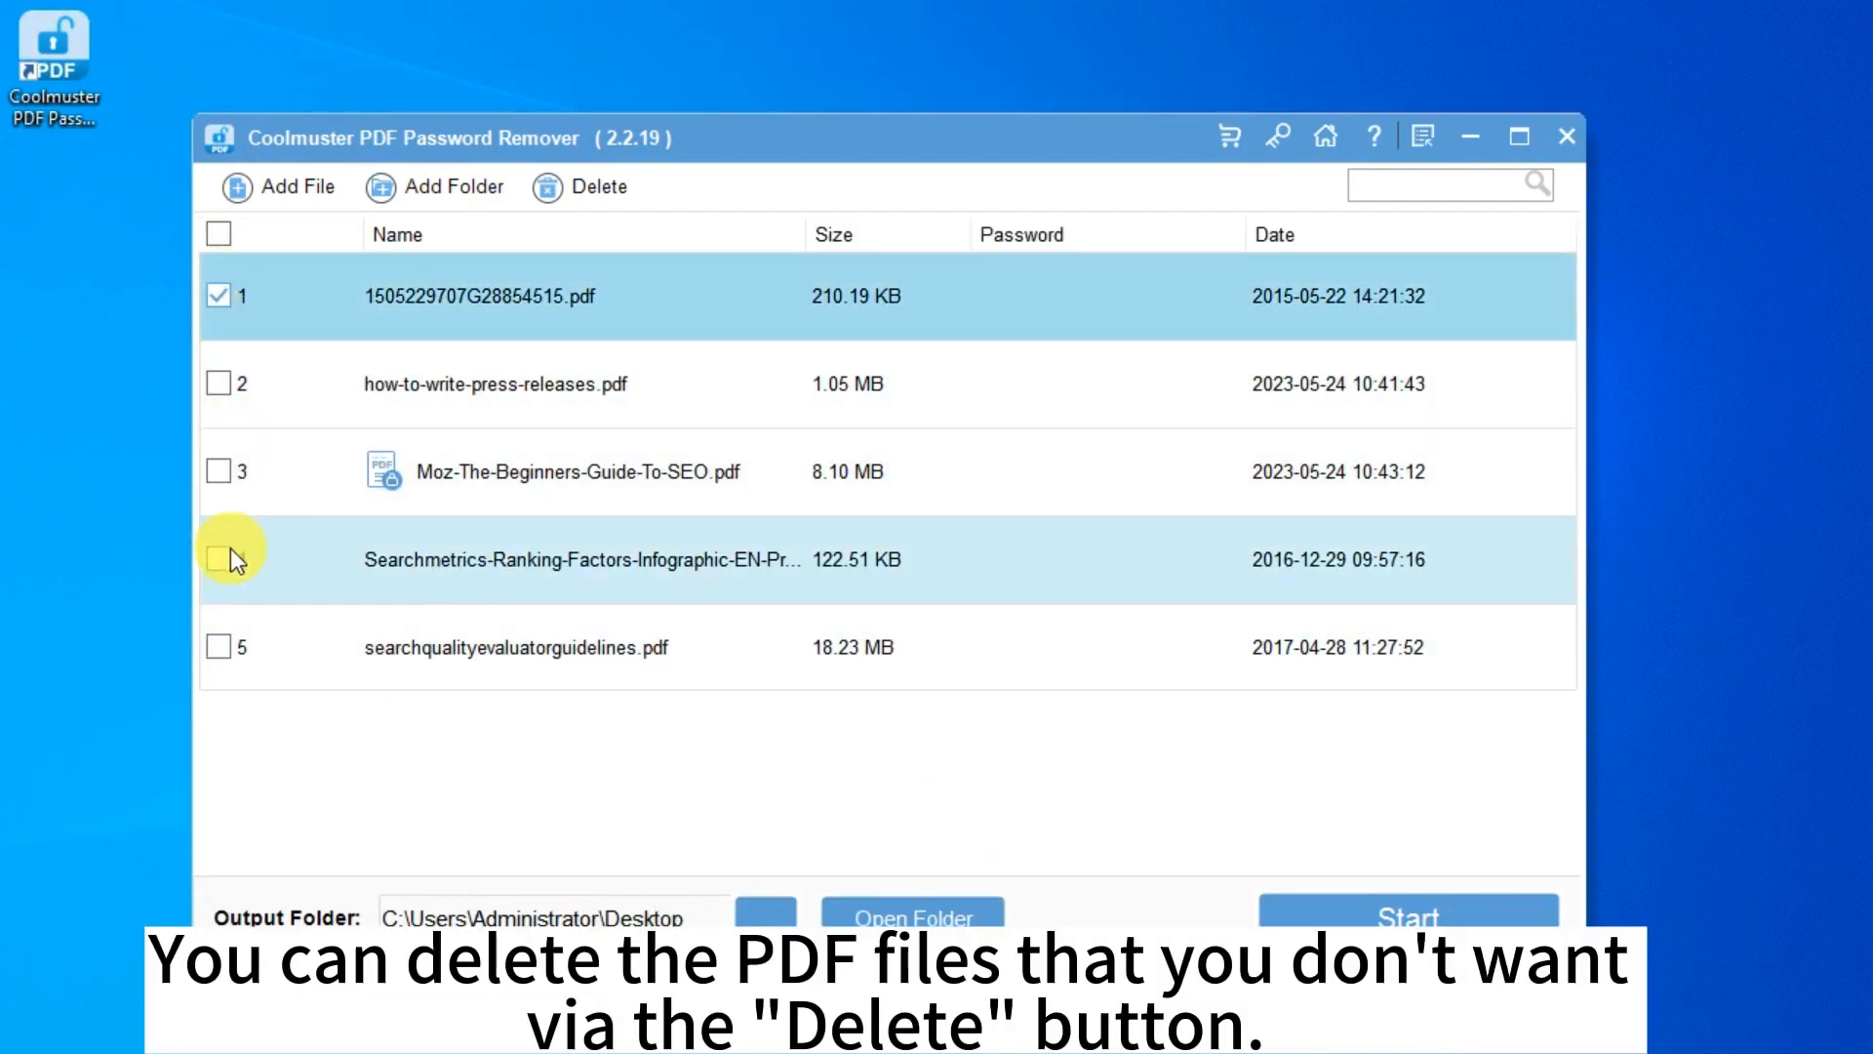
left_click(219, 558)
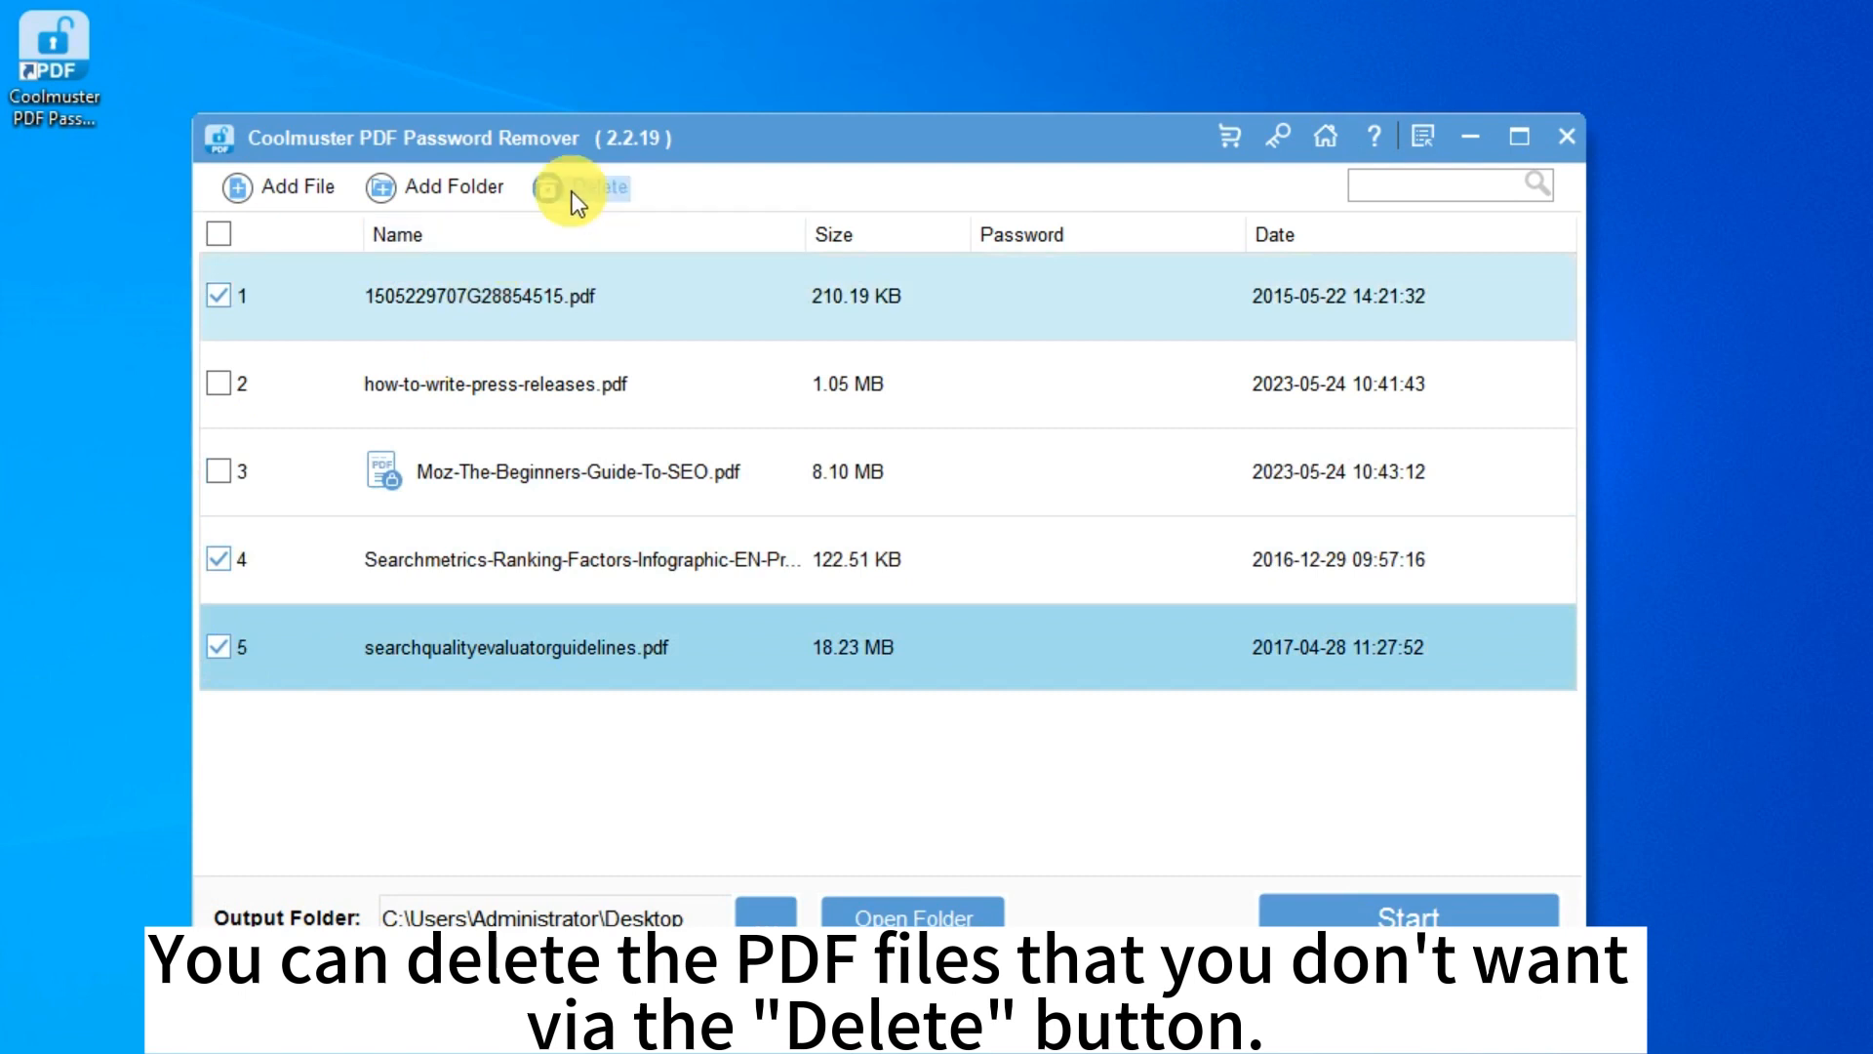
left_click(597, 187)
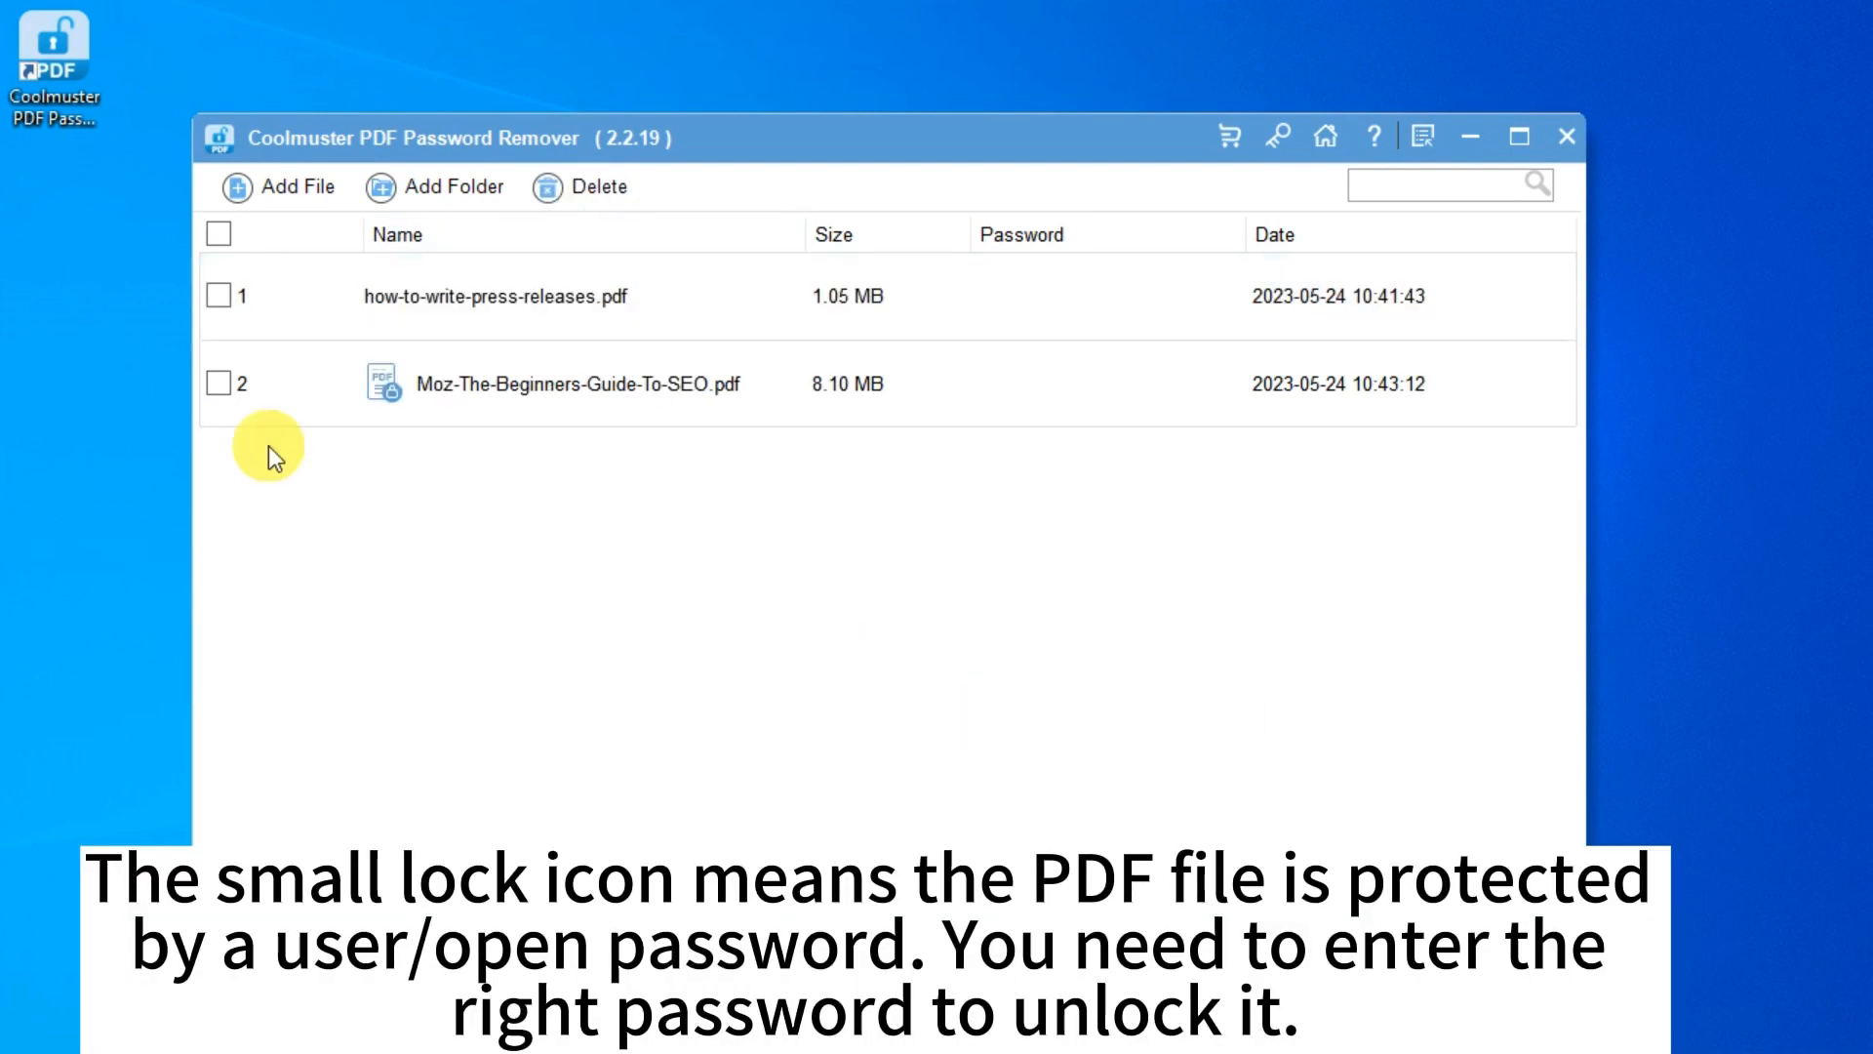
left_click(218, 232)
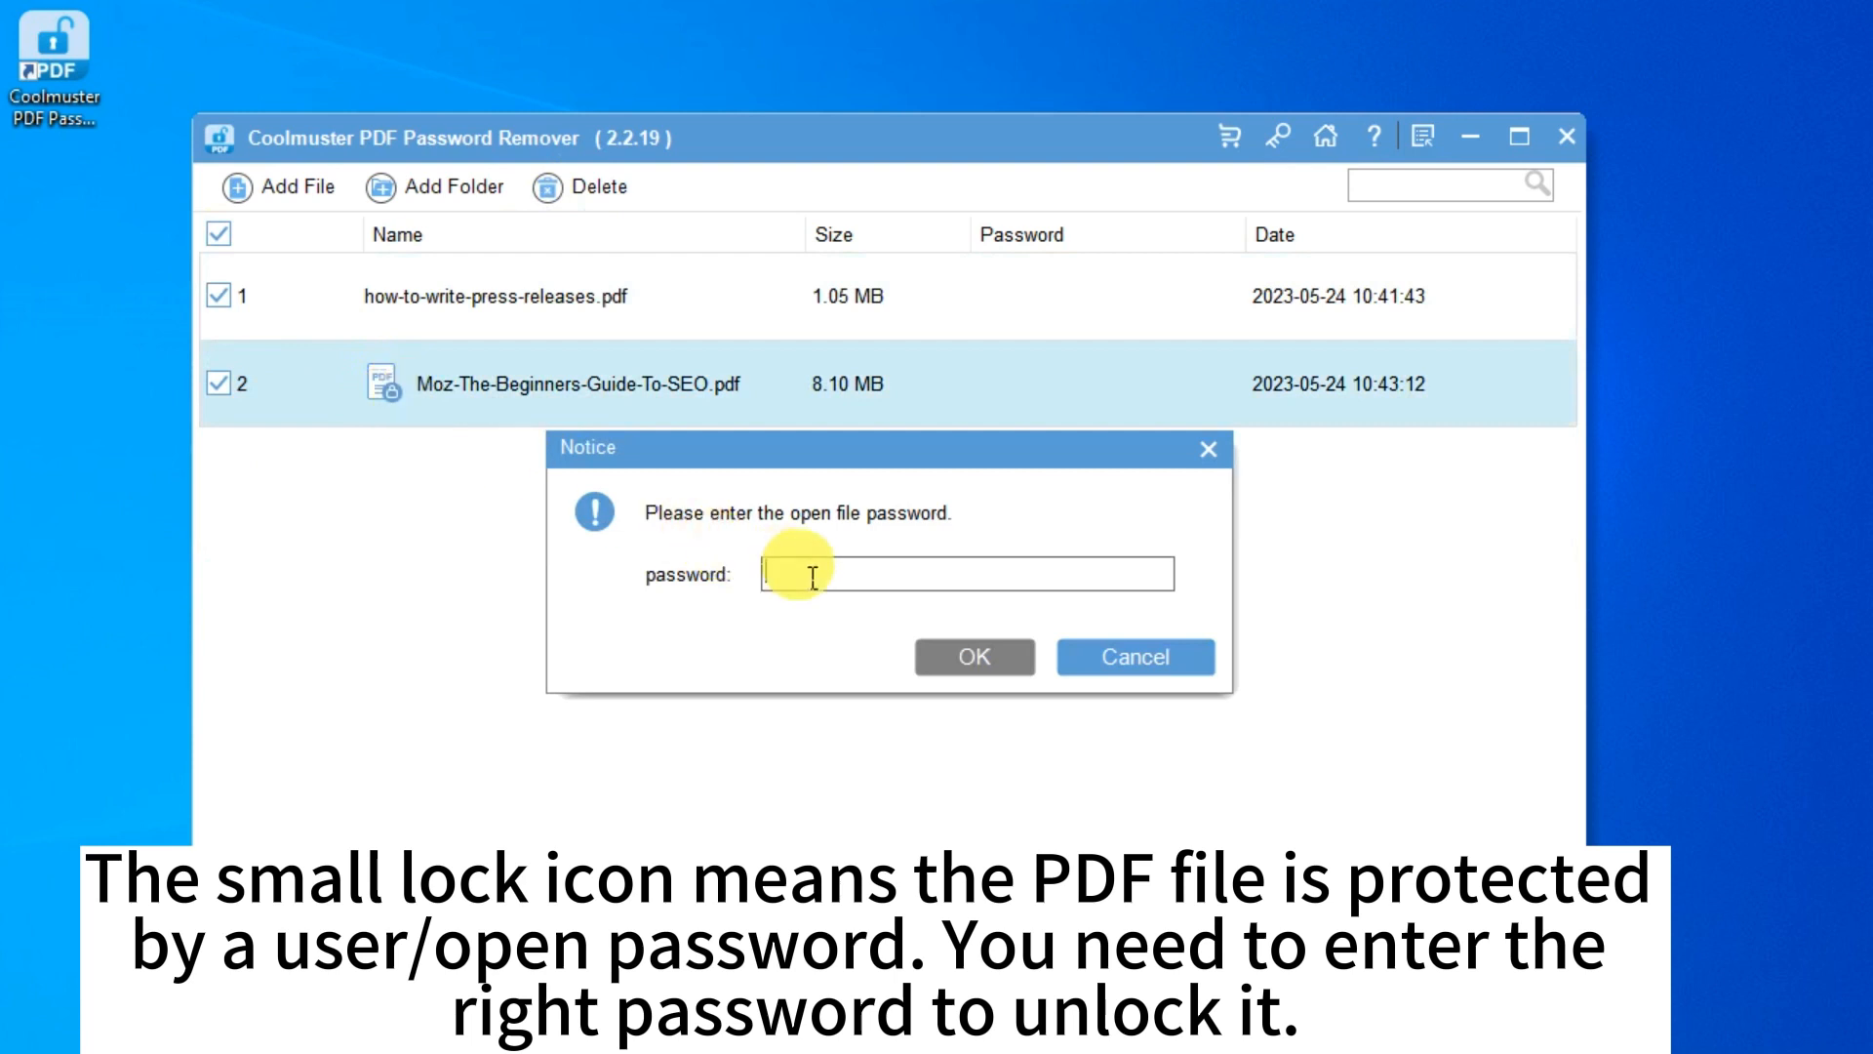
type("•")
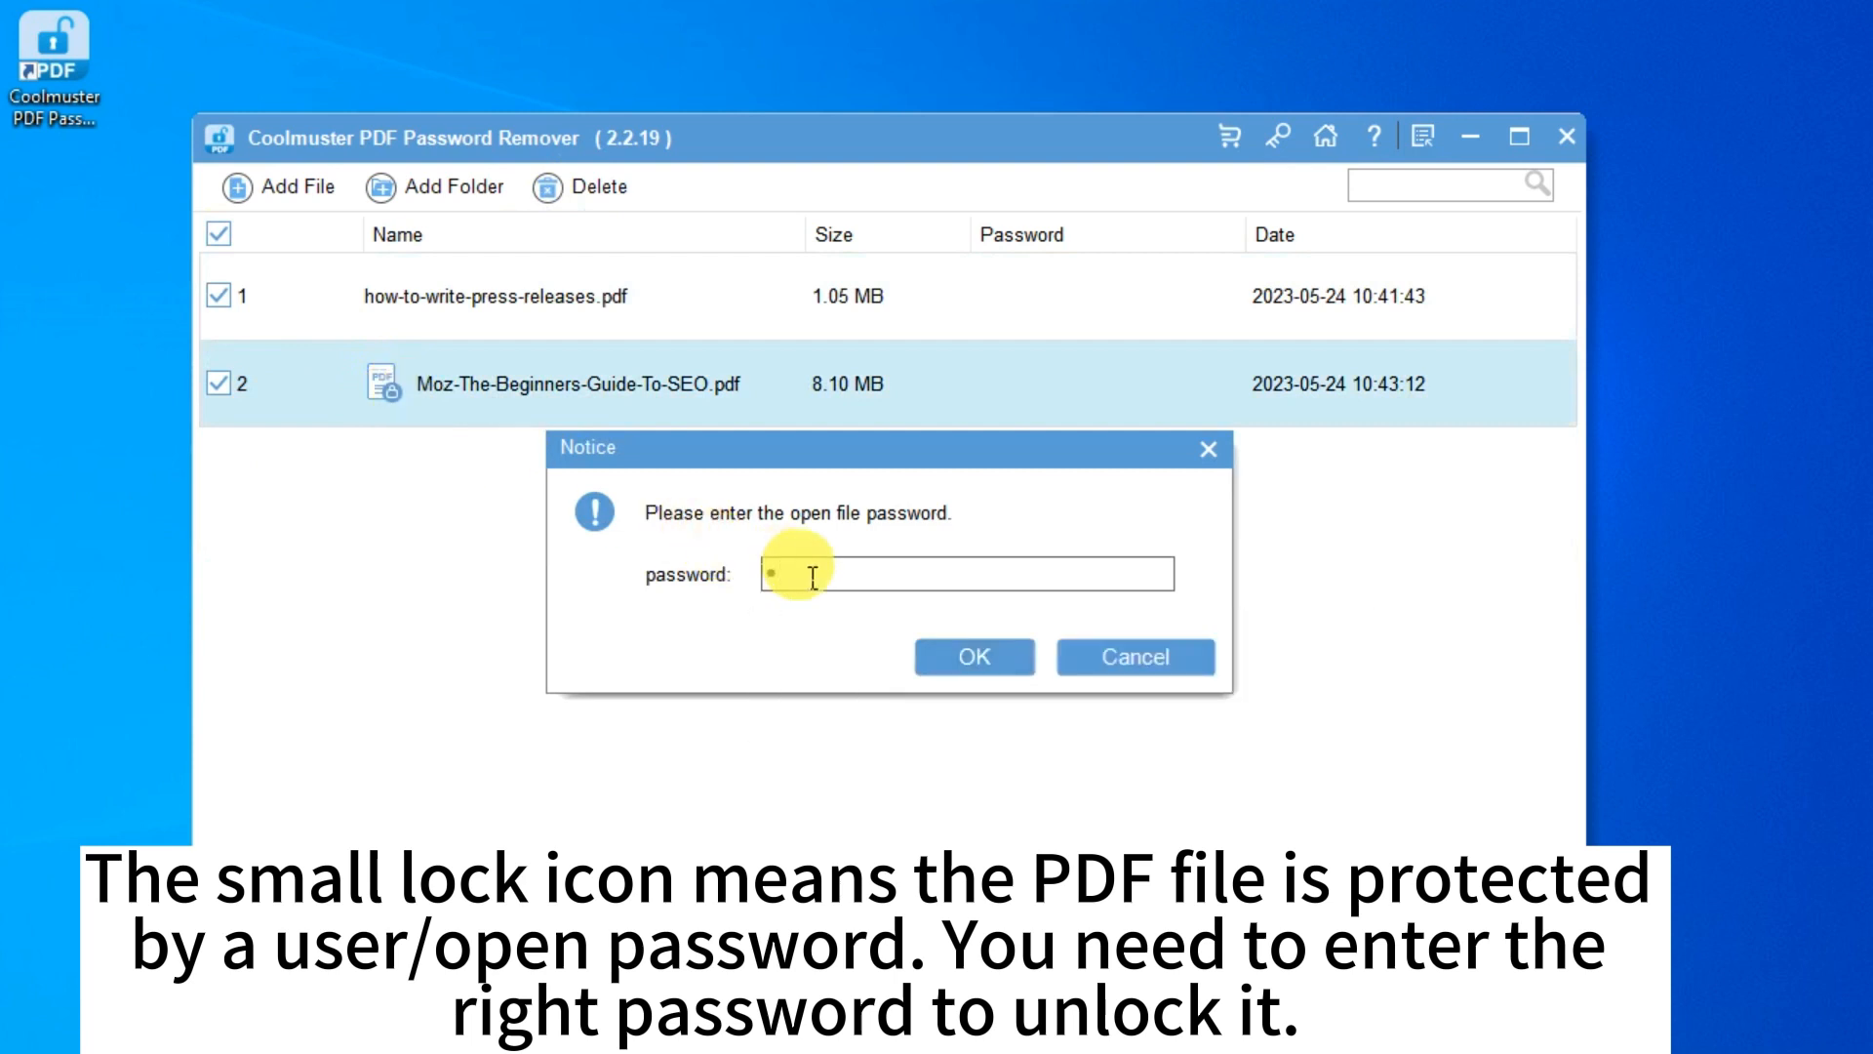
type("password")
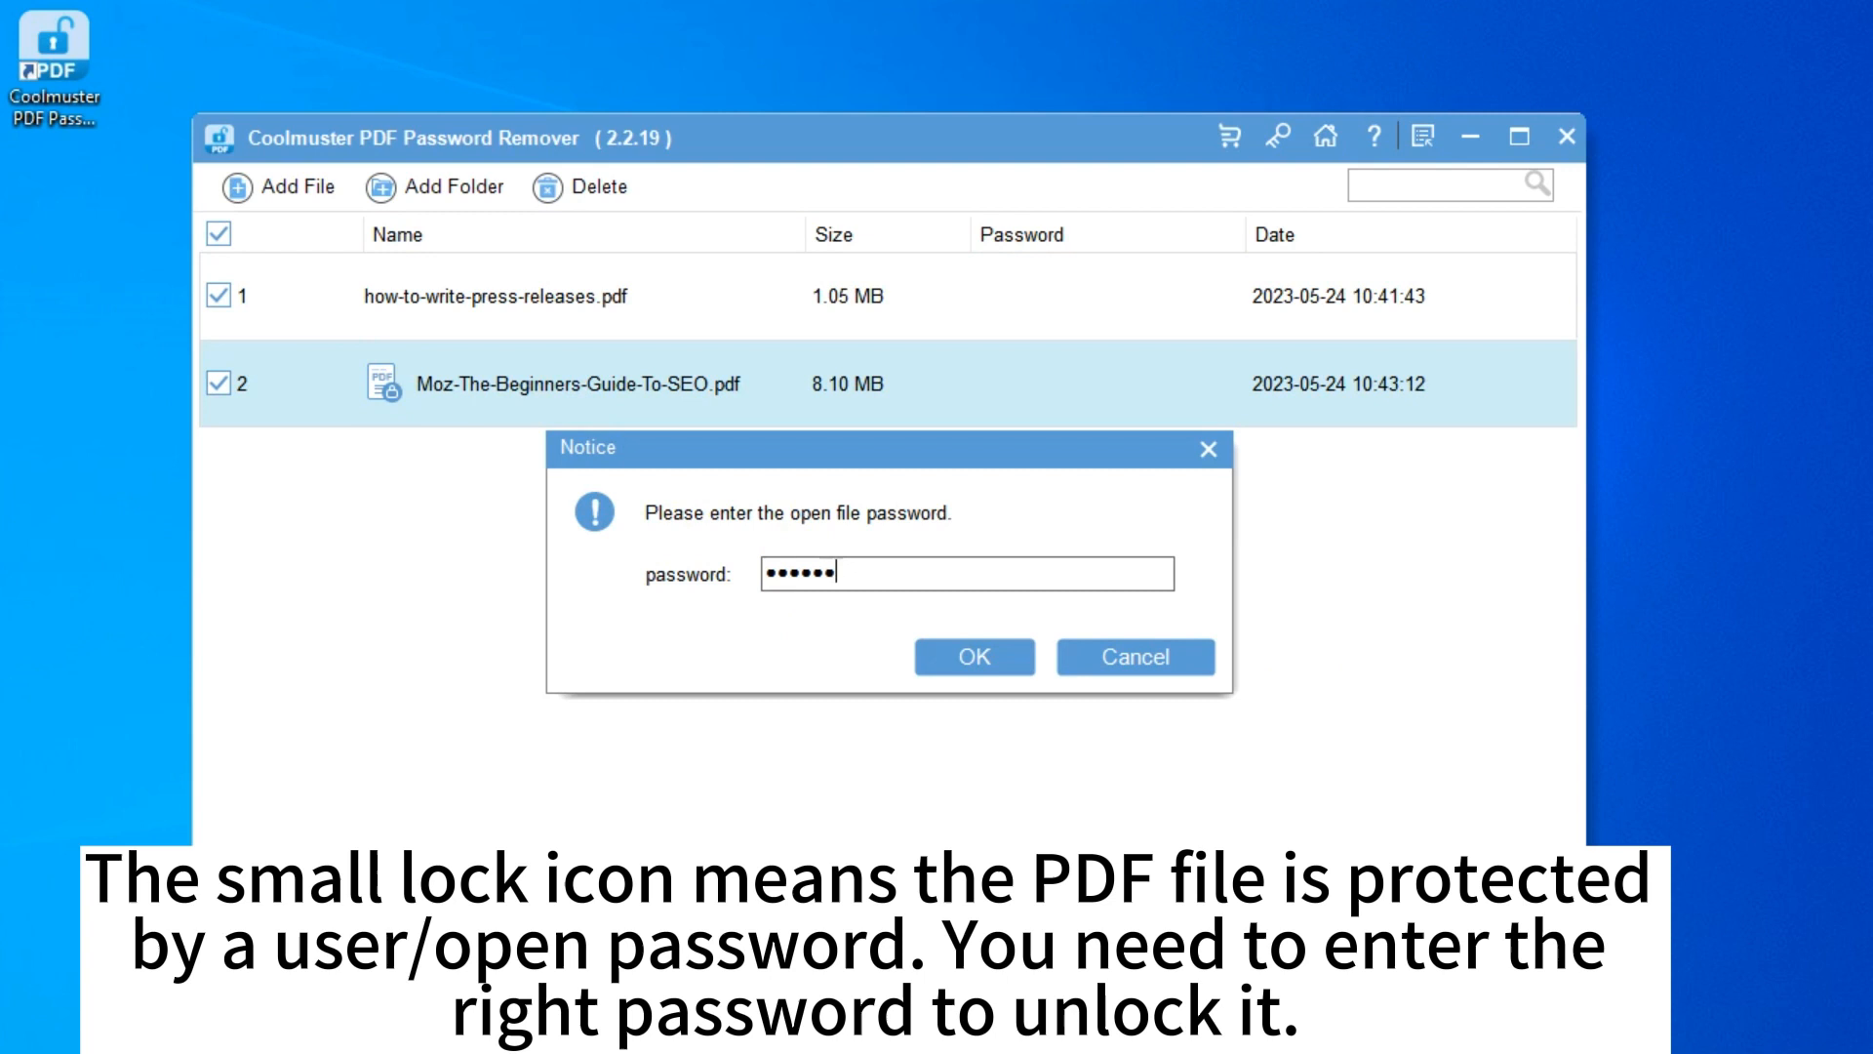
left_click(972, 658)
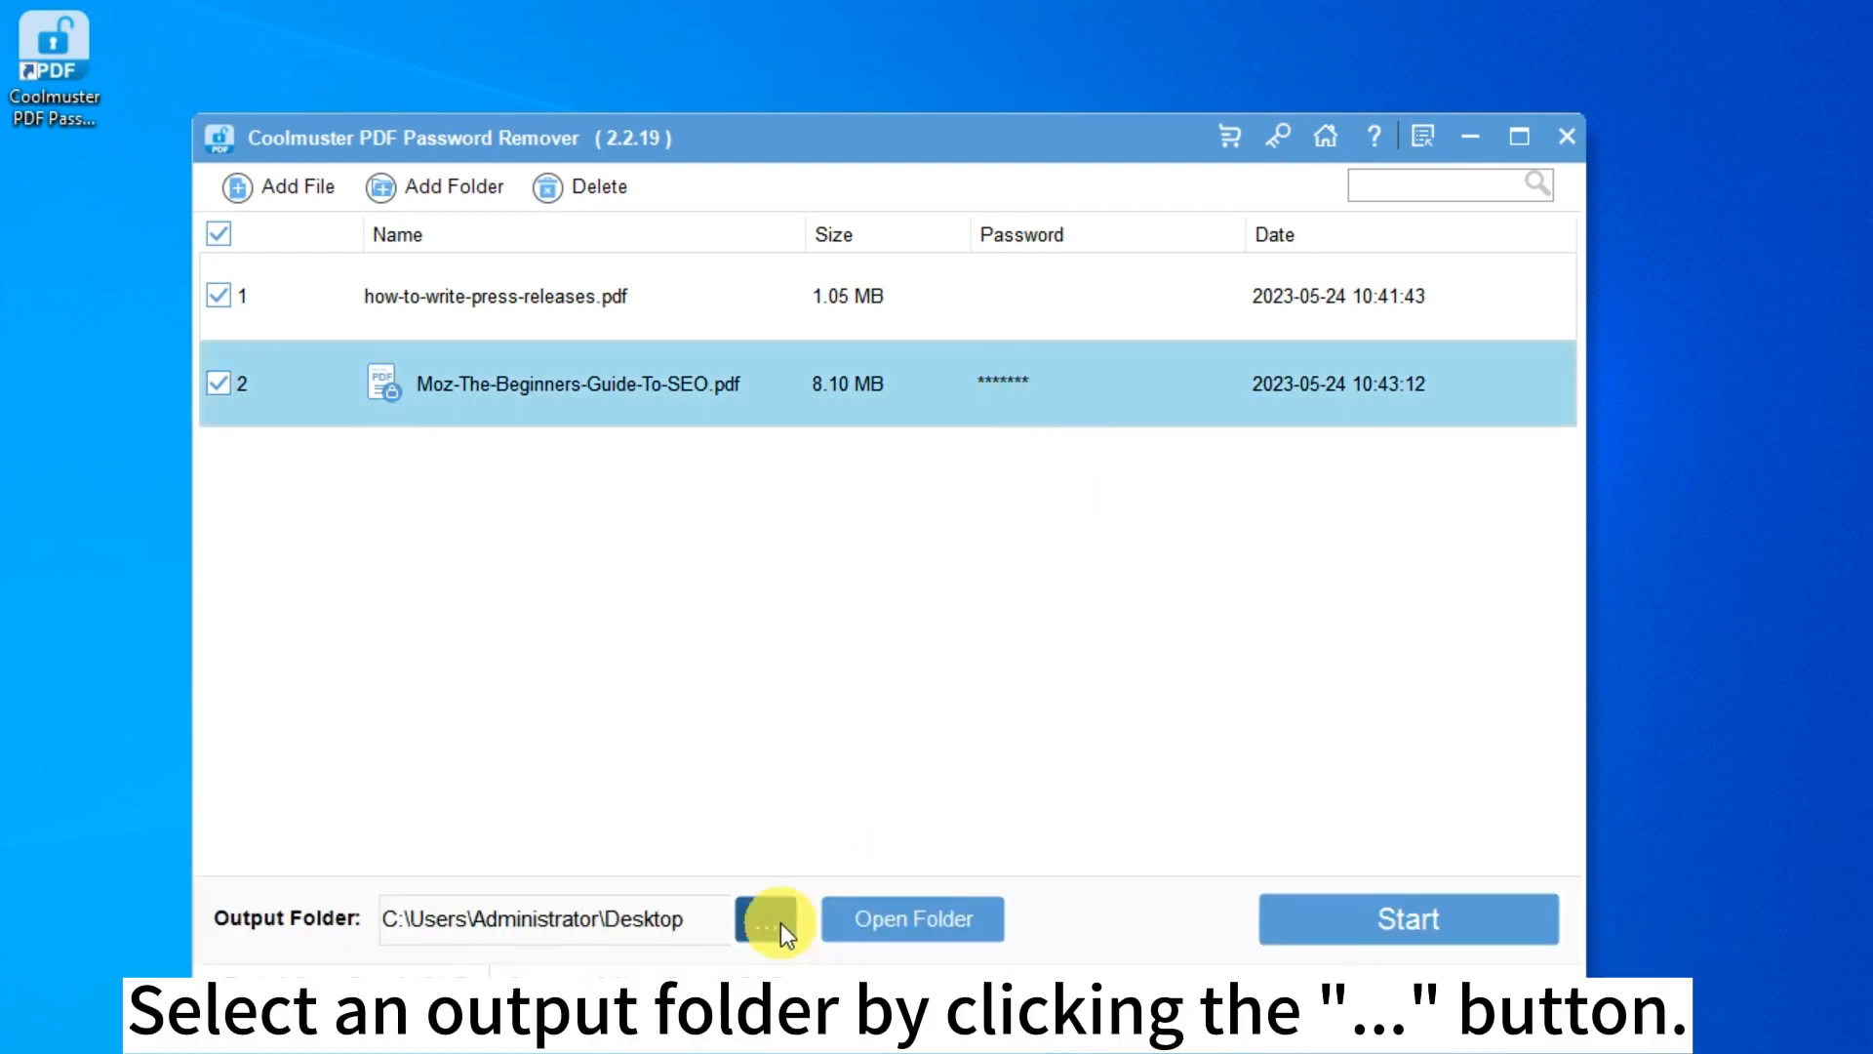
Set Desktop as the output folder and start decrypting both PDFs
left_click(777, 919)
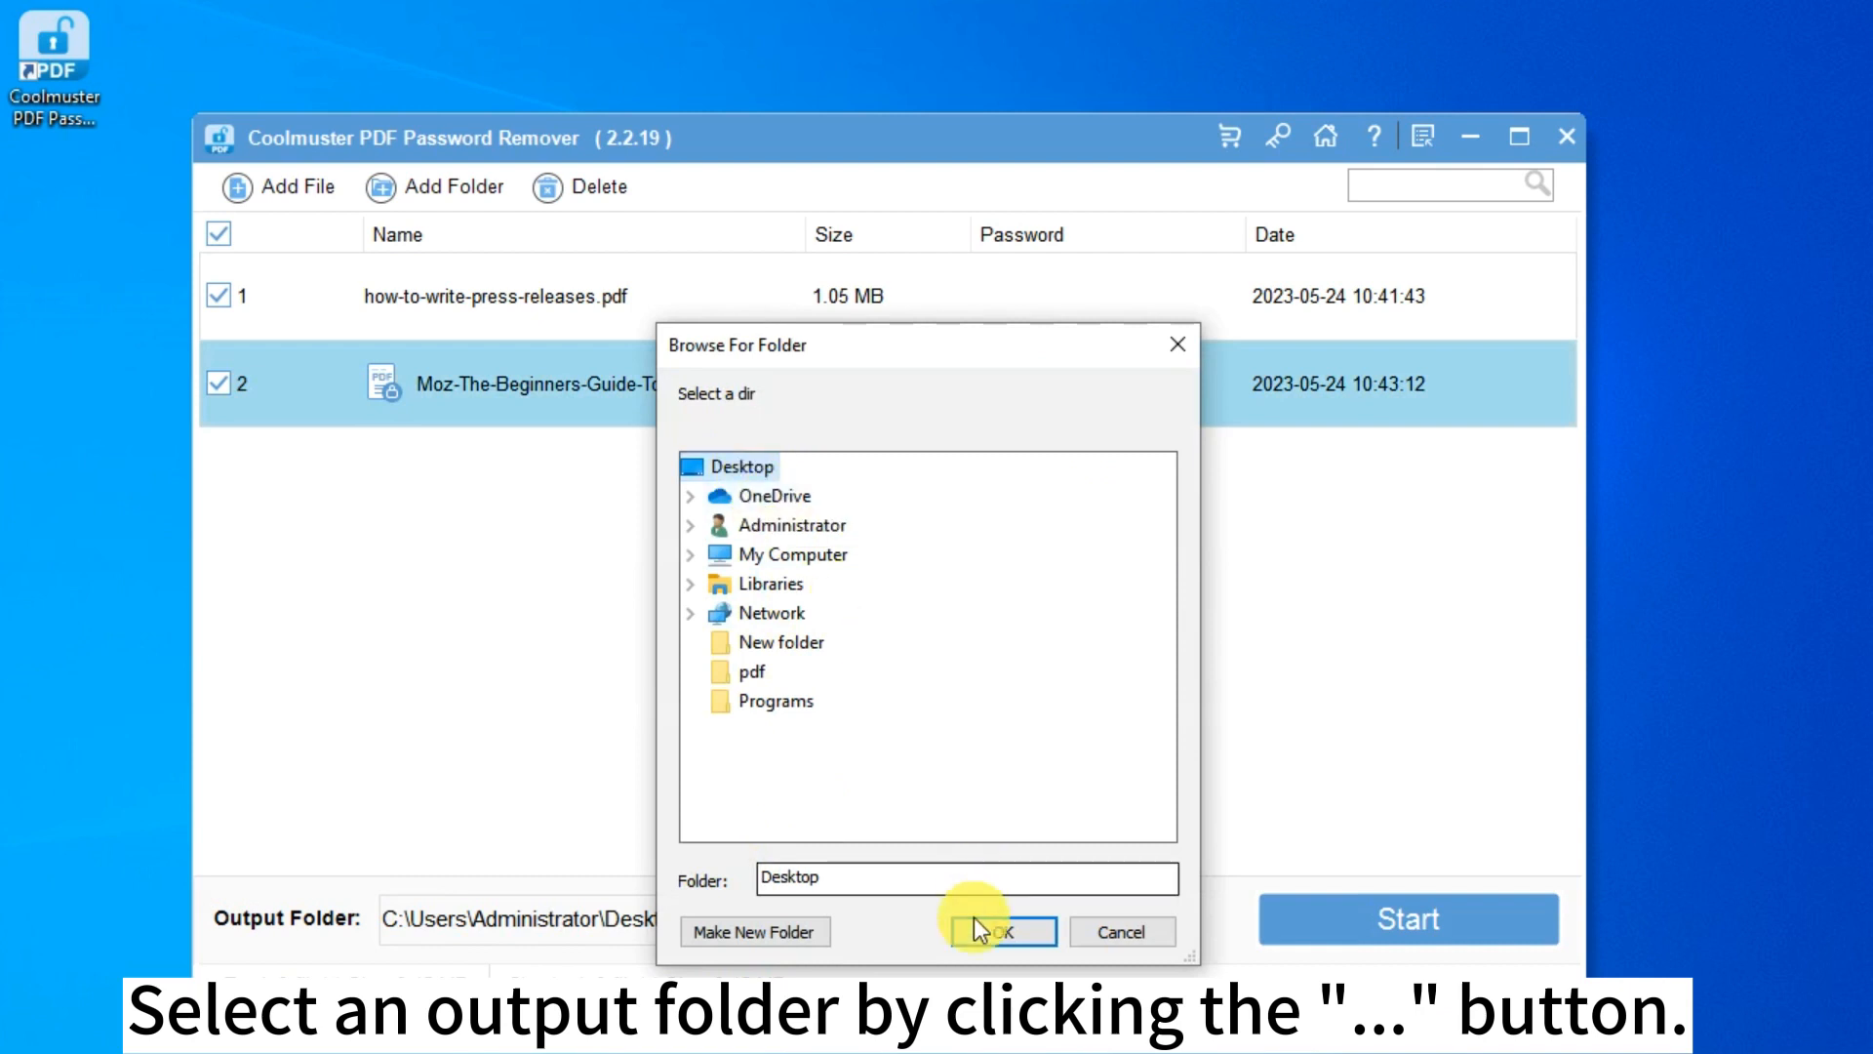
left_click(1003, 931)
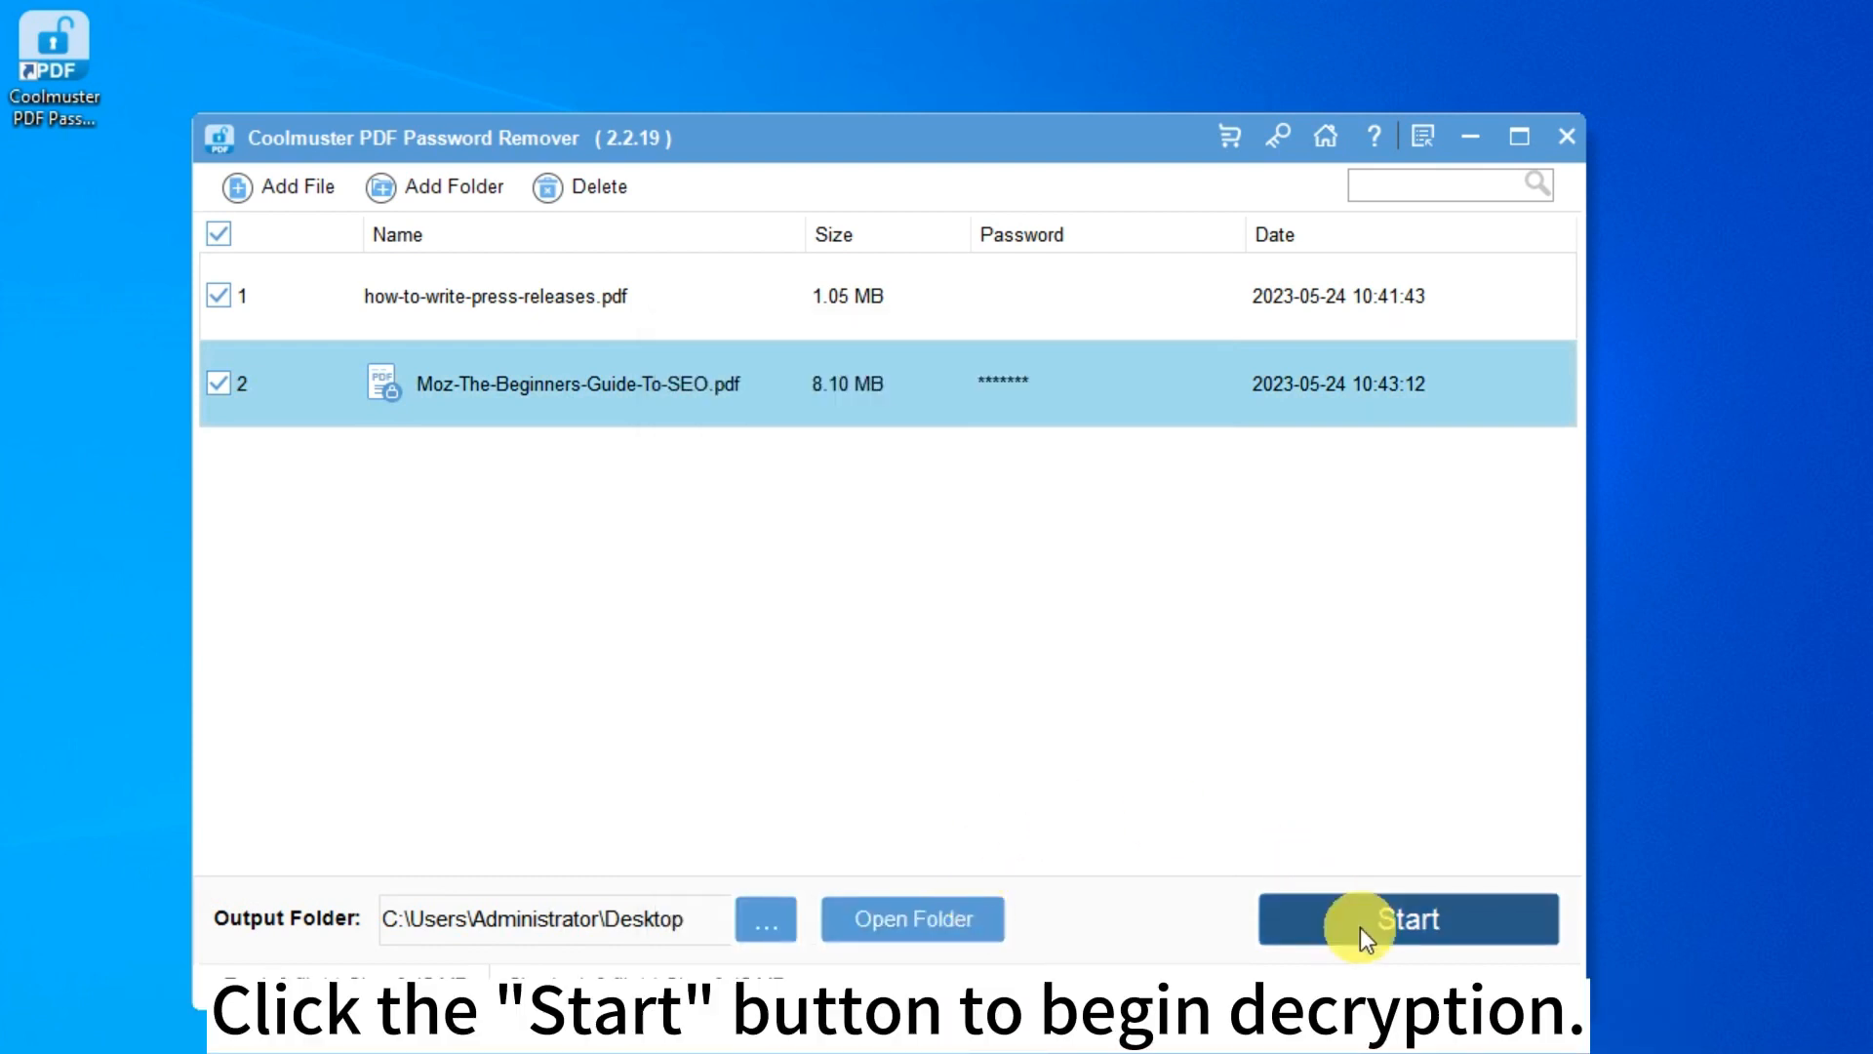
left_click(1406, 919)
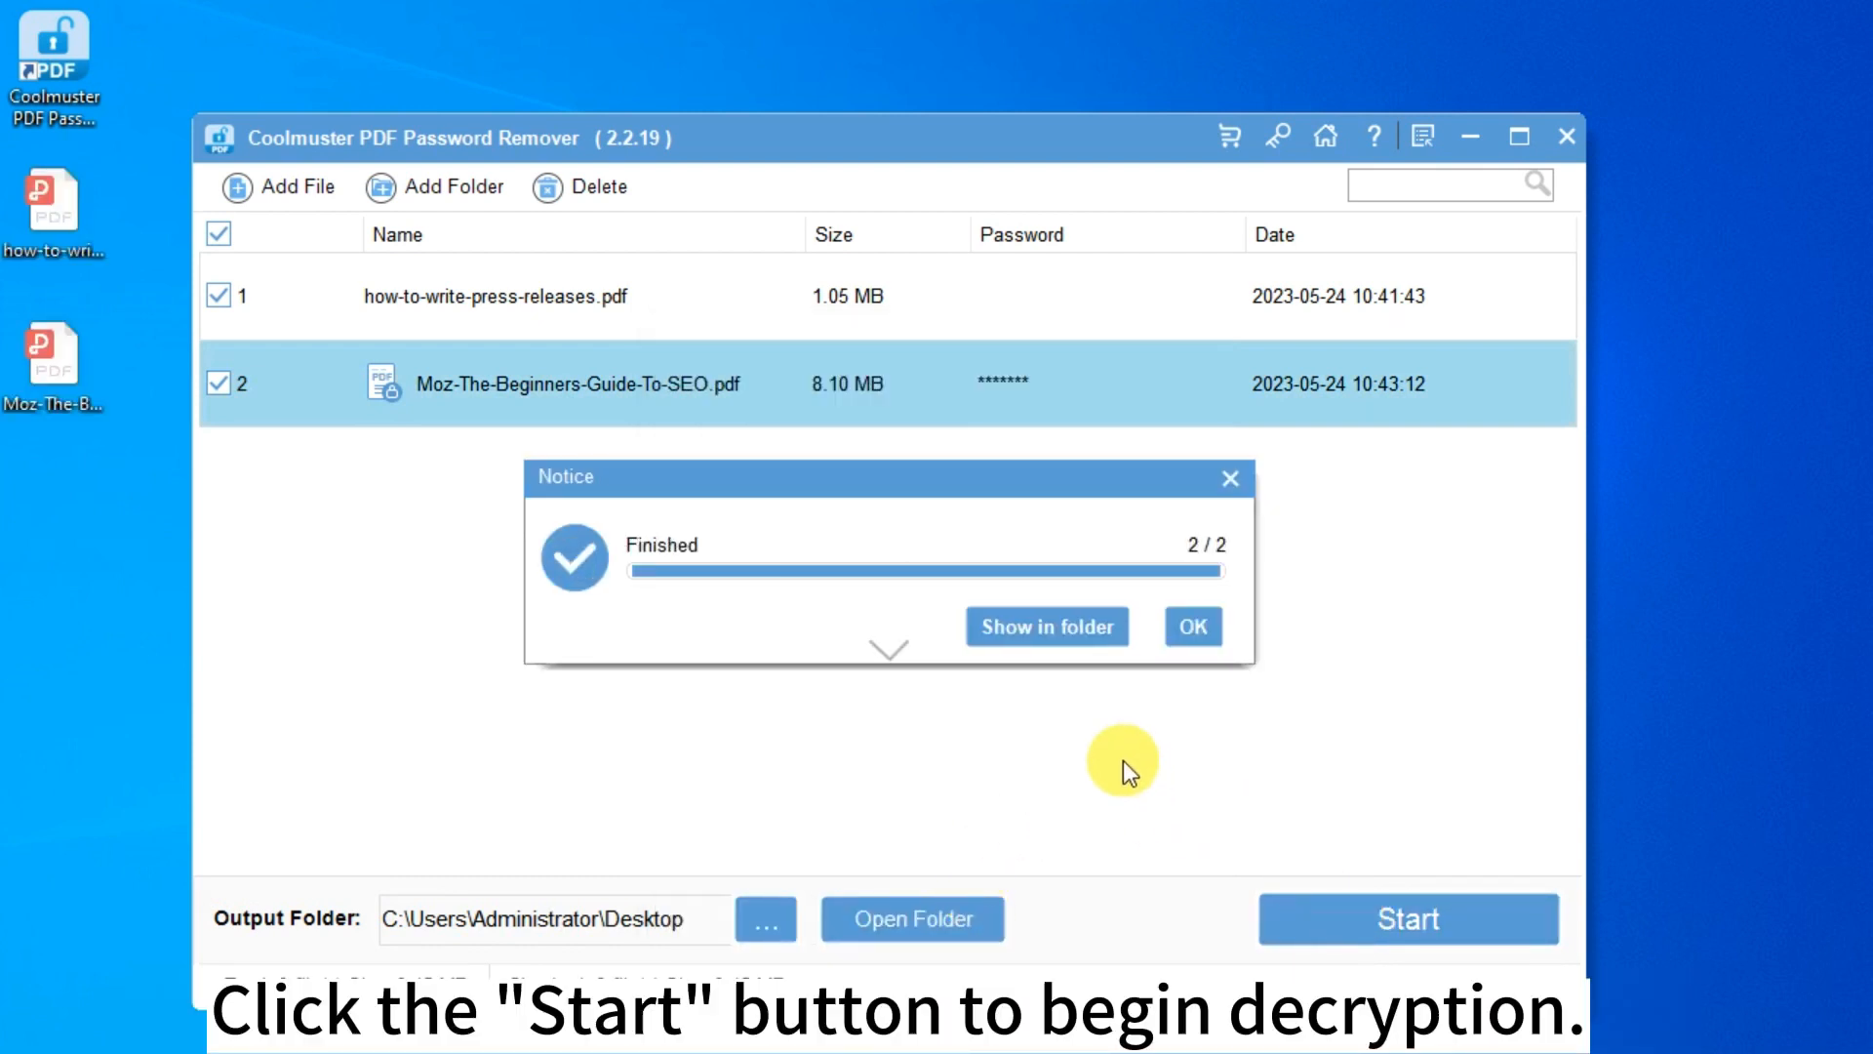